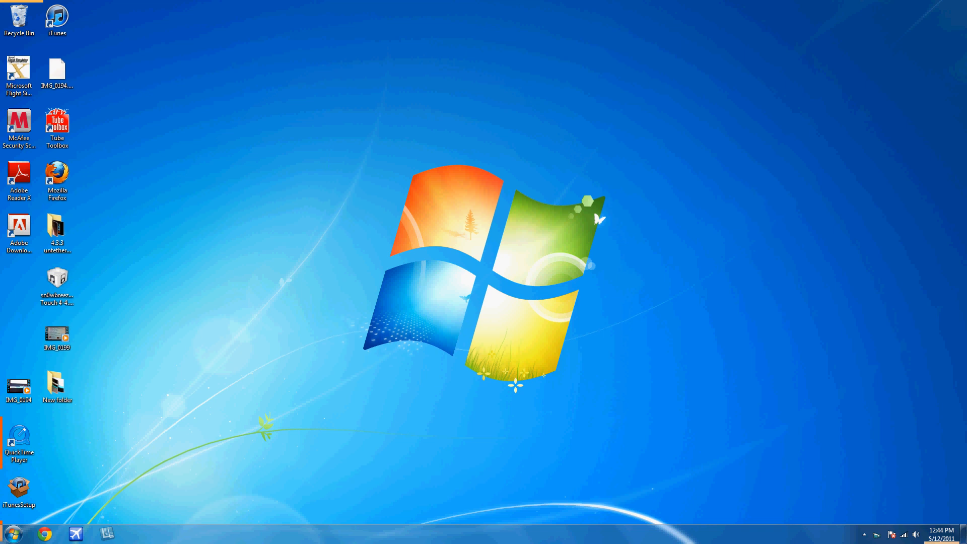
Step: Launch Sony Vegas Pro 10.0 from the desktop shortcut into an empty untitled project
{"action": "left_click", "coordinate": [10, 534]}
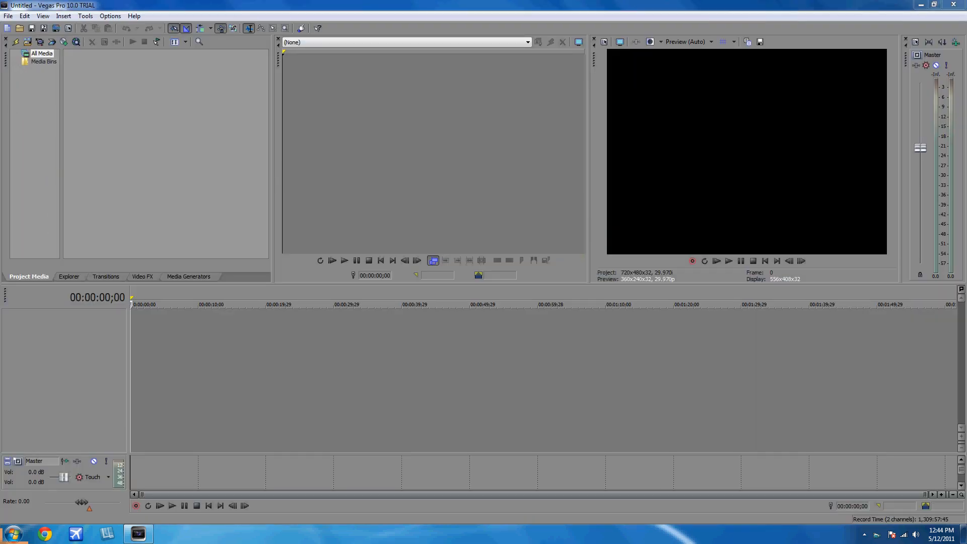
Step: Insert a video track, then browse through Video FX and Transitions to Media Generators
{"action": "right_click", "coordinate": [186, 339]}
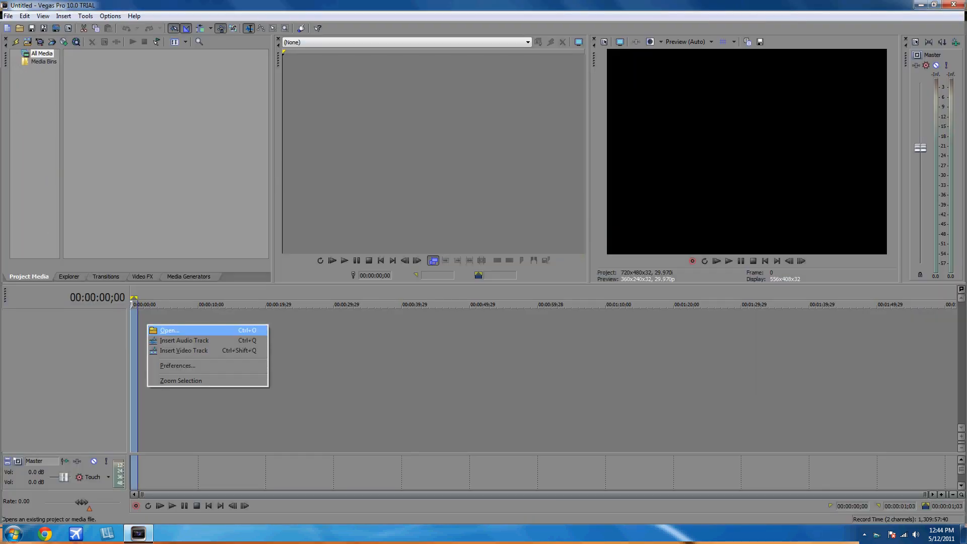
{"action": "left_click", "coordinate": [183, 340]}
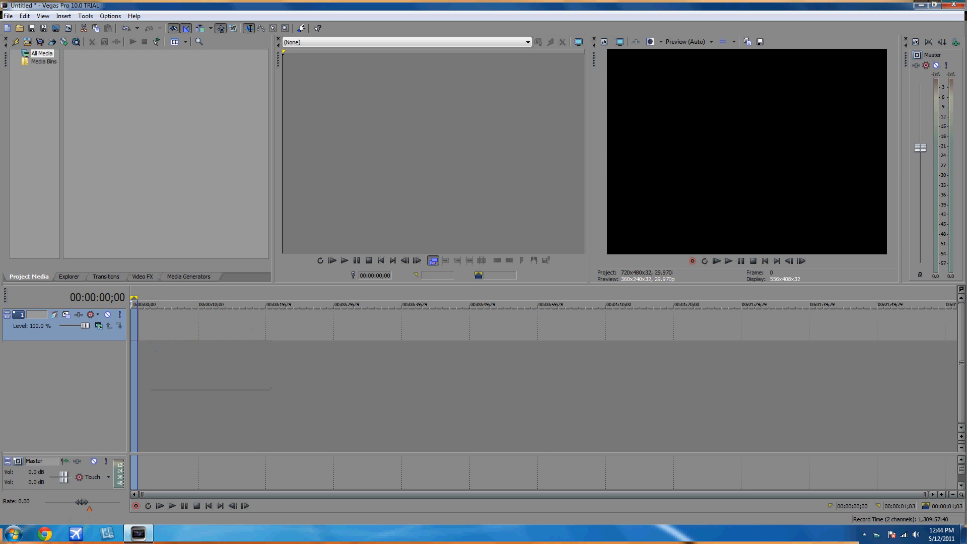
{"action": "left_click", "coordinate": [142, 276]}
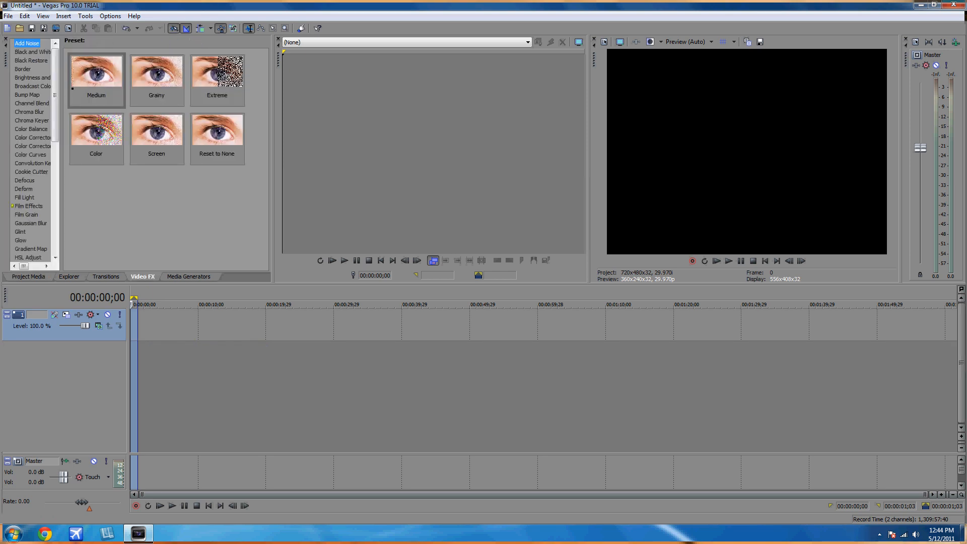
{"action": "left_click", "coordinate": [105, 276]}
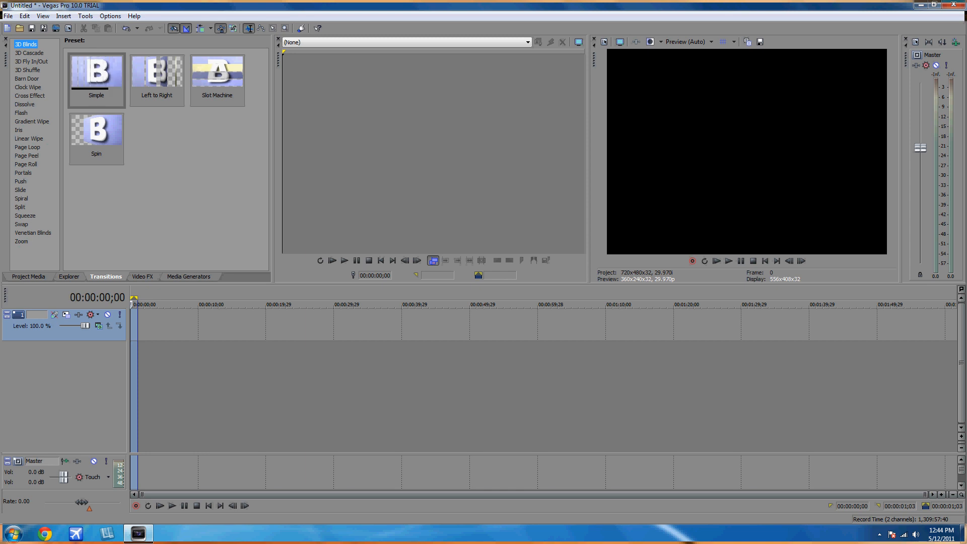
{"action": "left_click", "coordinate": [189, 276]}
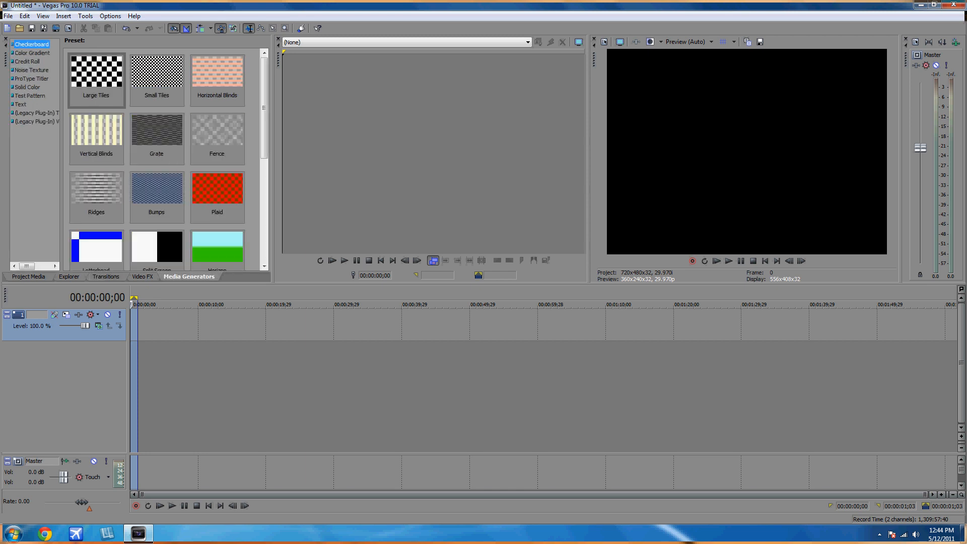
Step: Add the White solid-colour preset to the track and browse to the Color Gradient presets
{"action": "left_click", "coordinate": [28, 86]}
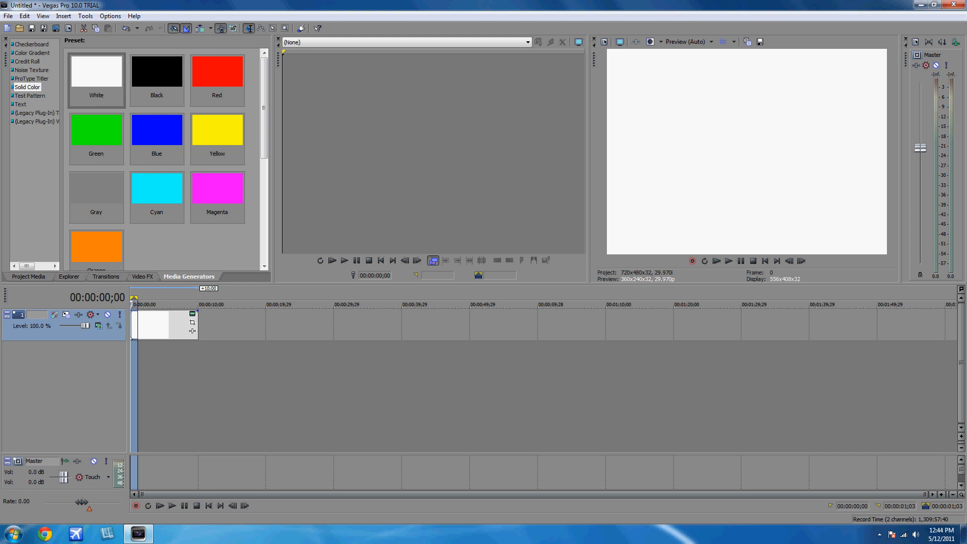
{"action": "left_click", "coordinate": [31, 70]}
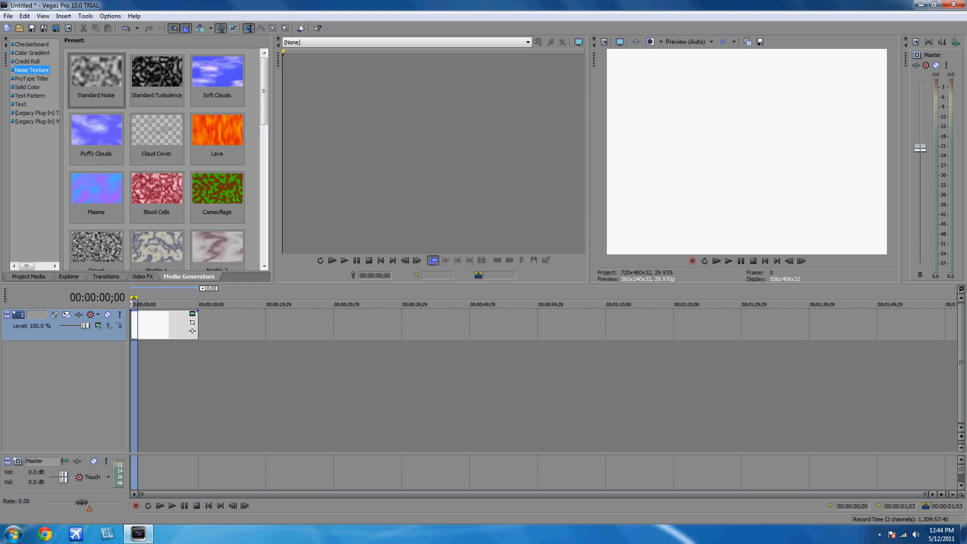
{"action": "left_click", "coordinate": [32, 53]}
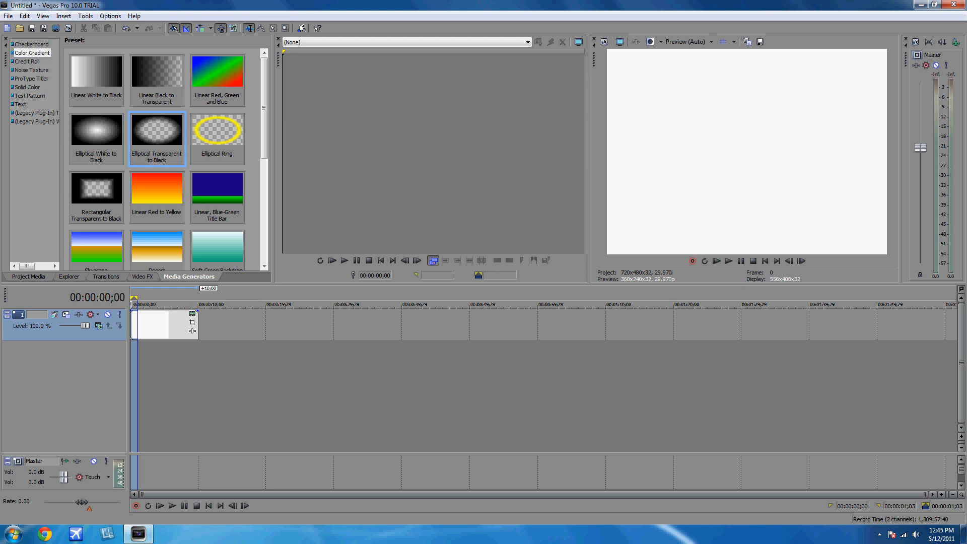
Step: Add the Elliptical Transparent to Black gradient on a second track and close its settings
{"action": "double_click", "coordinate": [157, 128]}
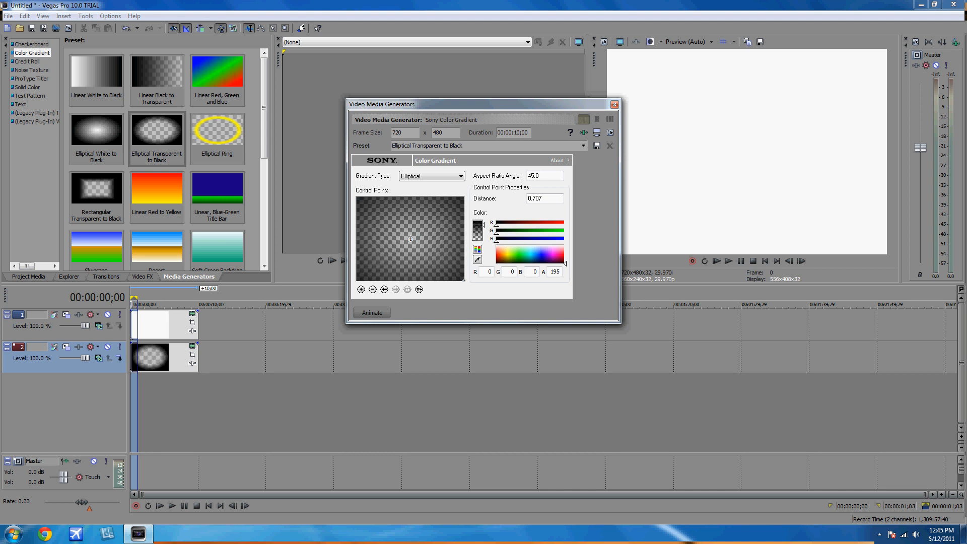
{"action": "left_click", "coordinate": [615, 104]}
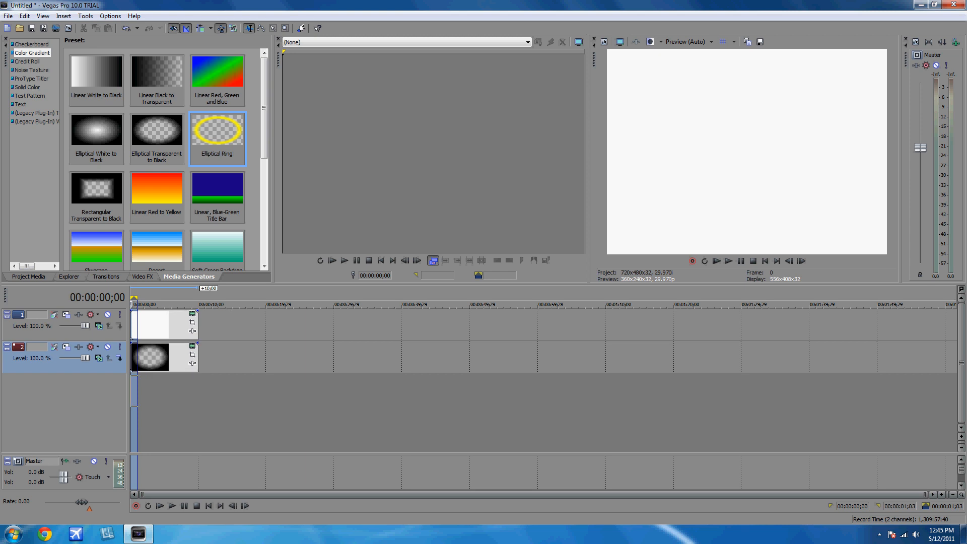
Step: Add the Elliptical Ring gradient preset as a third track clip
{"action": "double_click", "coordinate": [218, 130]}
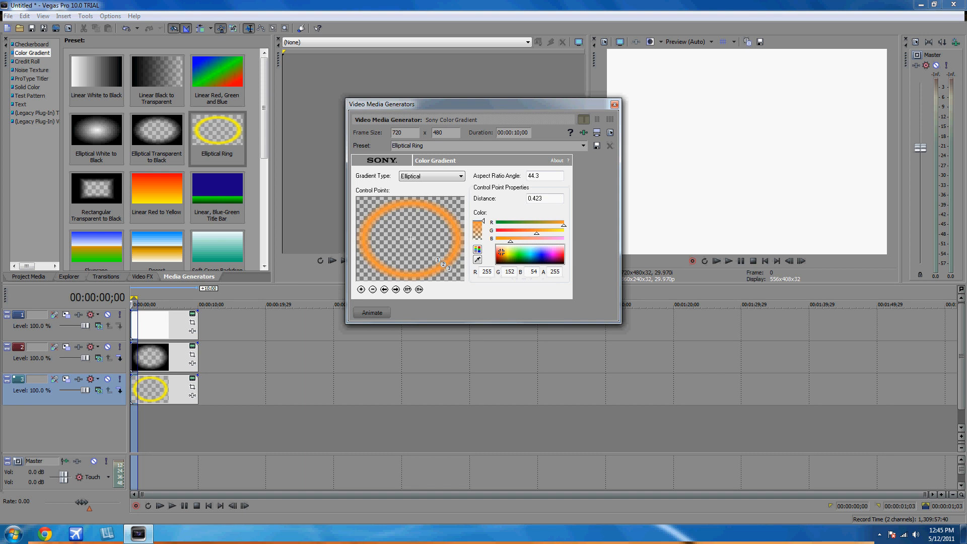
{"action": "left_click", "coordinate": [615, 104]}
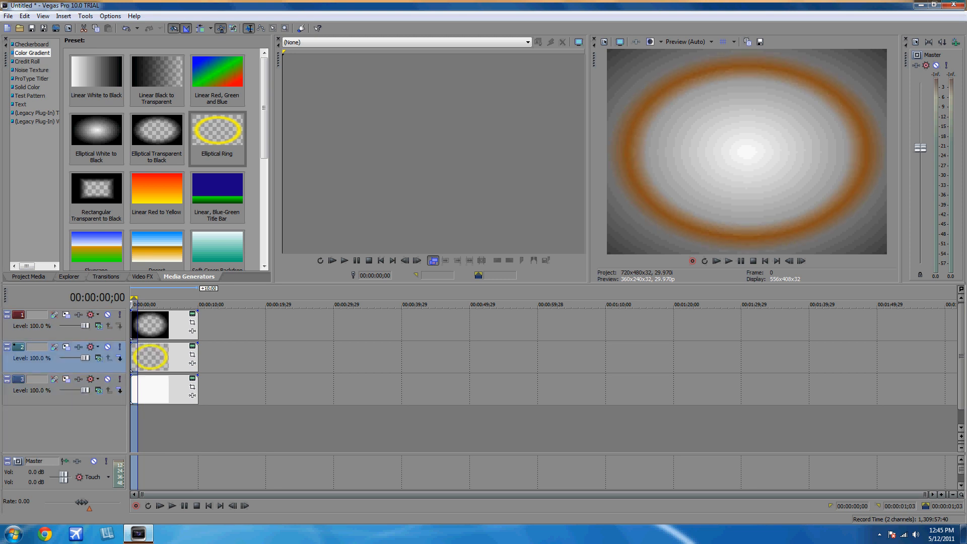
Step: Recolour the elliptical ring pale blue after trying dark green, and close its settings
{"action": "double_click", "coordinate": [217, 130]}
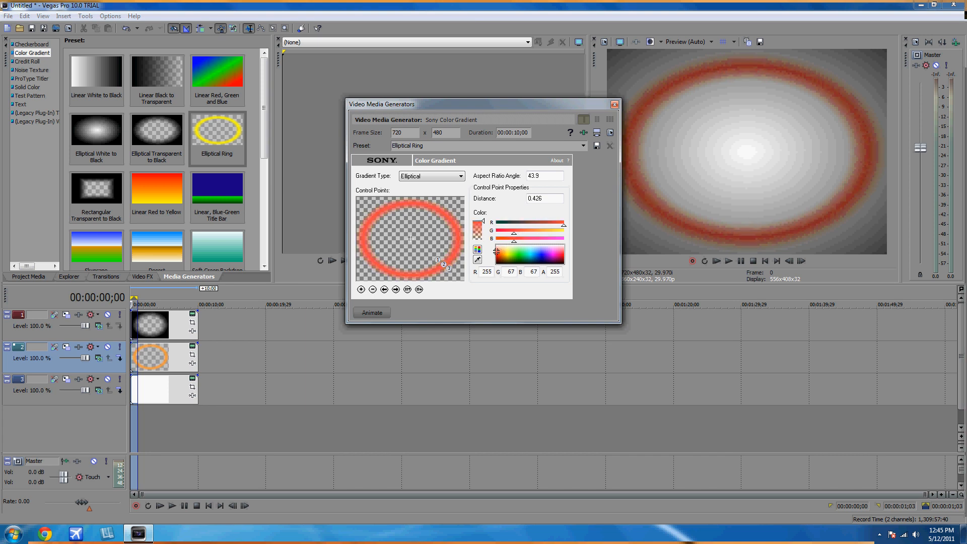
{"action": "left_click", "coordinate": [527, 253]}
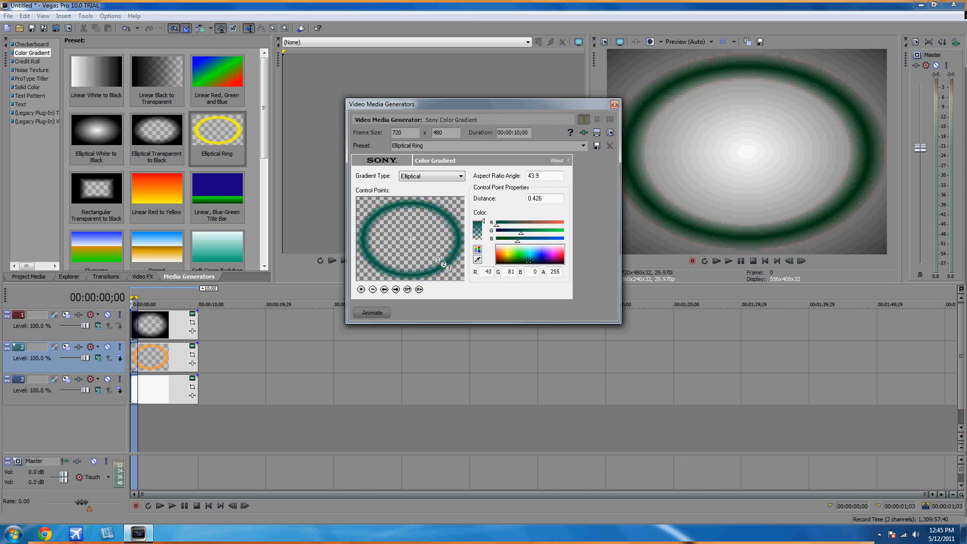
{"action": "left_click", "coordinate": [529, 254]}
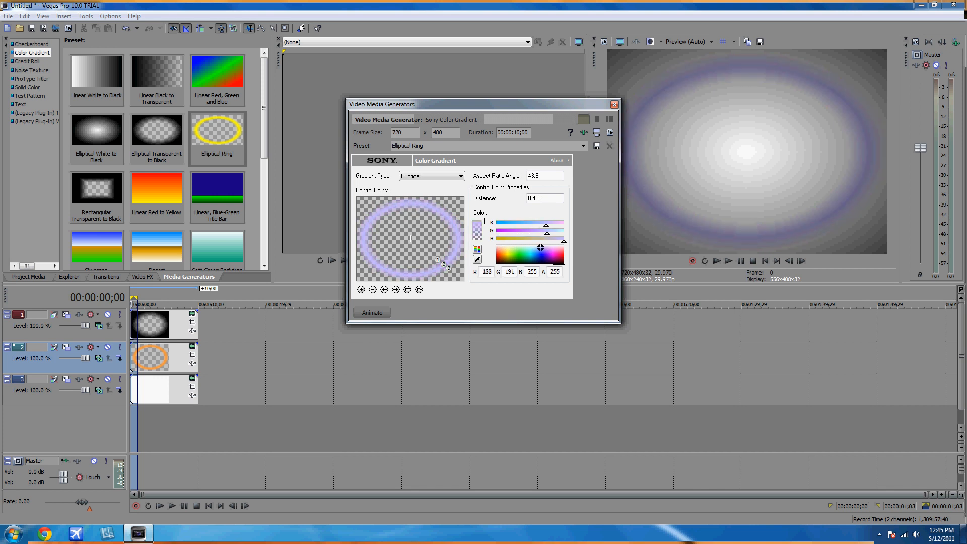
{"action": "left_click", "coordinate": [615, 103]}
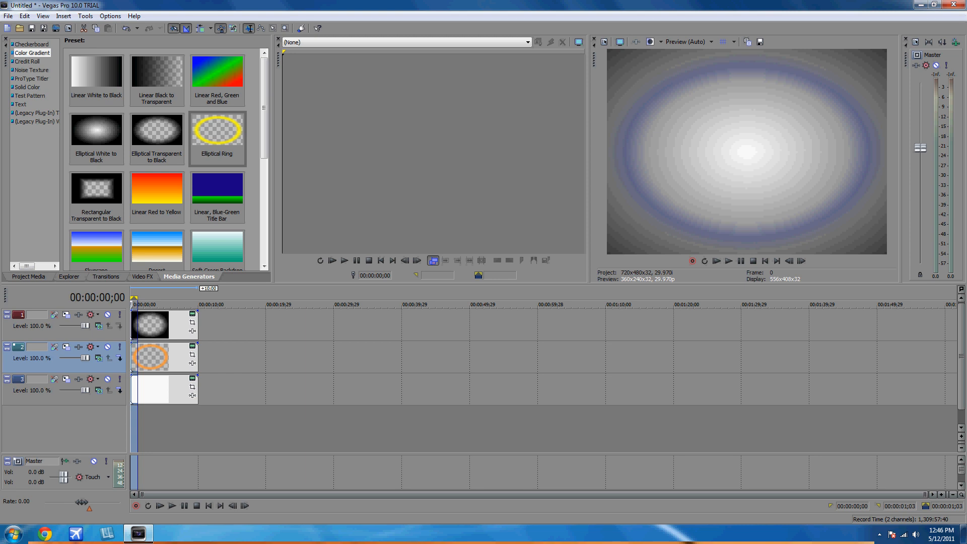
Step: Insert a text media clip on a new top track above the gradient layers
{"action": "right_click", "coordinate": [215, 419]}
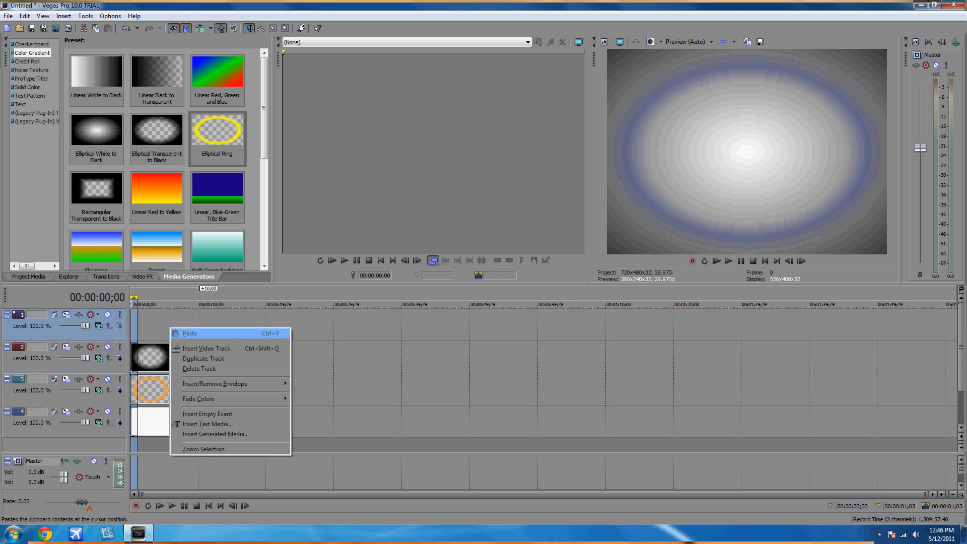
{"action": "left_click", "coordinate": [208, 425]}
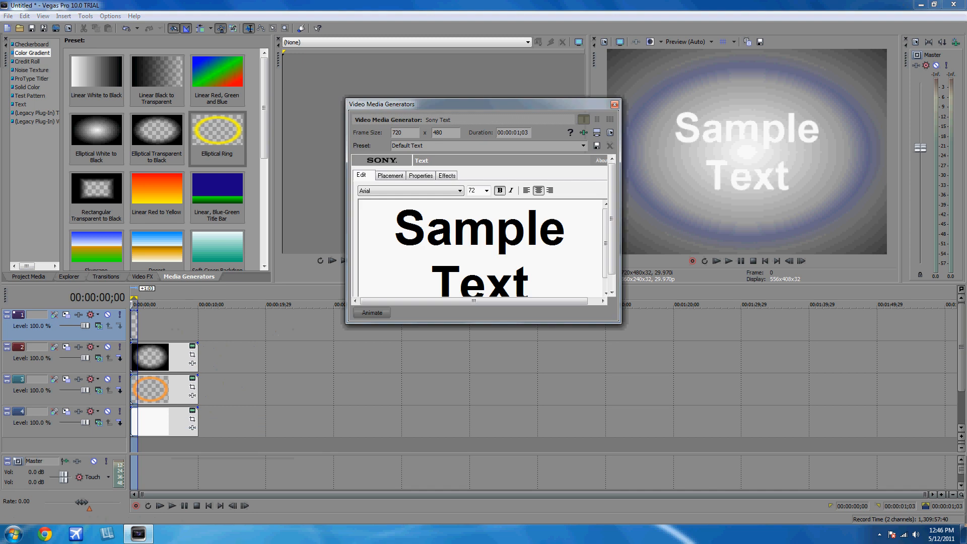
{"action": "left_click", "coordinate": [615, 104]}
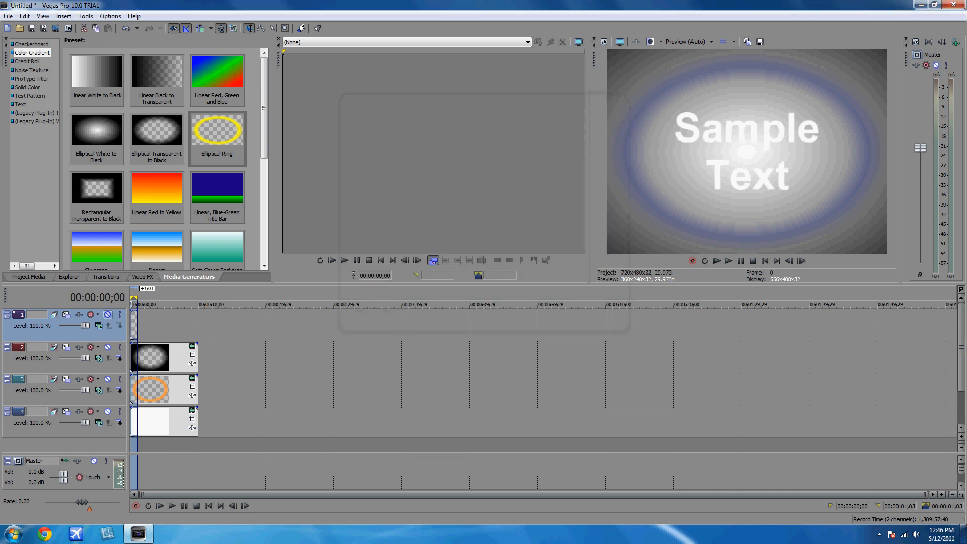
{"action": "right_click", "coordinate": [151, 389]}
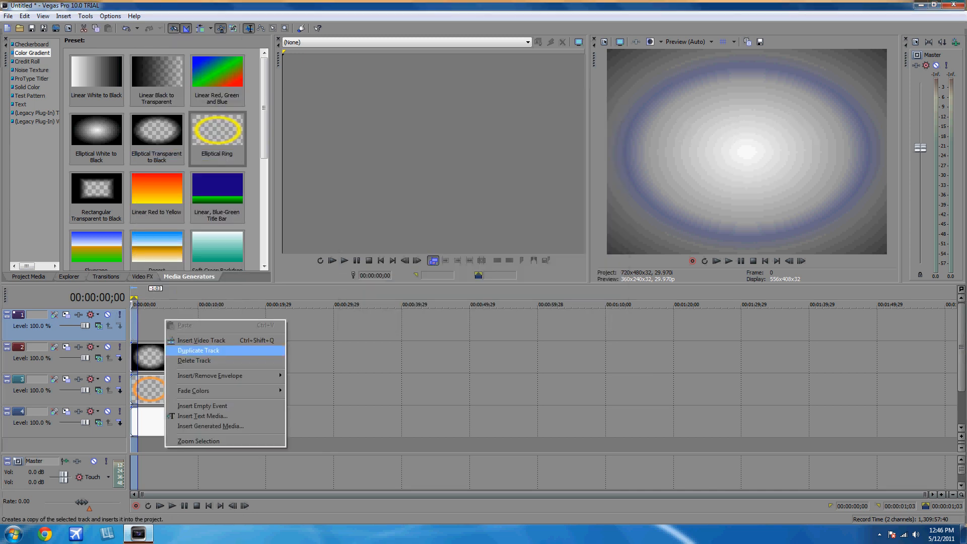
{"action": "mouse_move", "coordinate": [202, 340]}
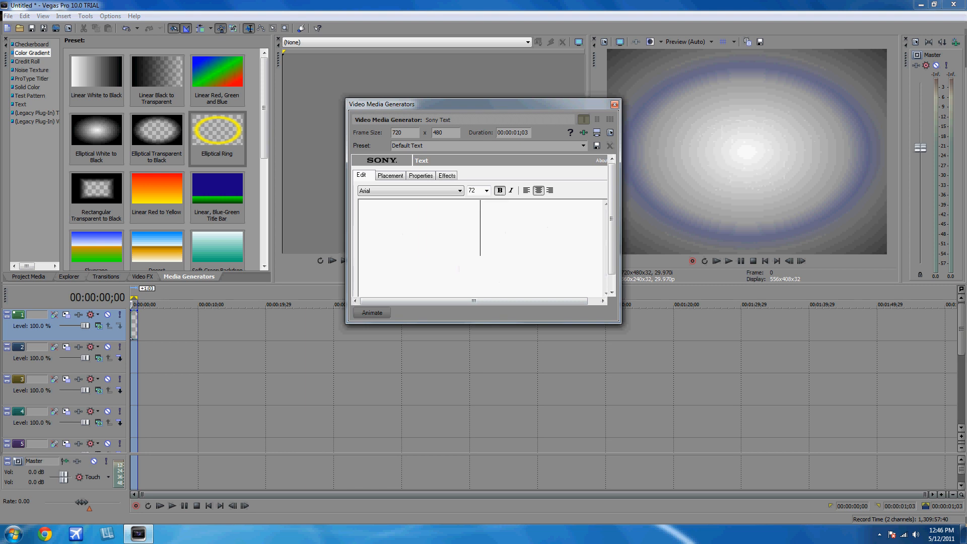
Step: Enter the title text oJaiiLBre in the Sony Text generator
{"action": "type", "text": "oJ"}
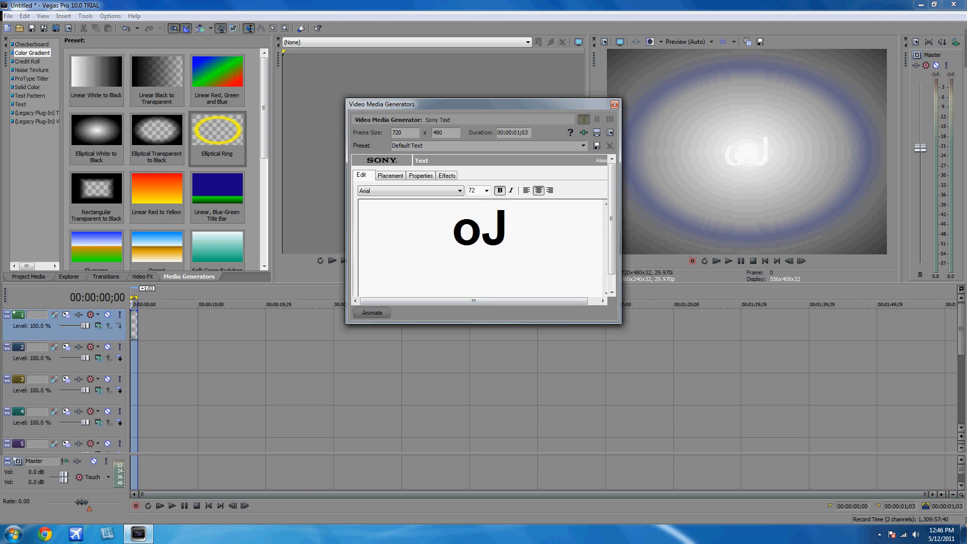
{"action": "type", "text": "aii"}
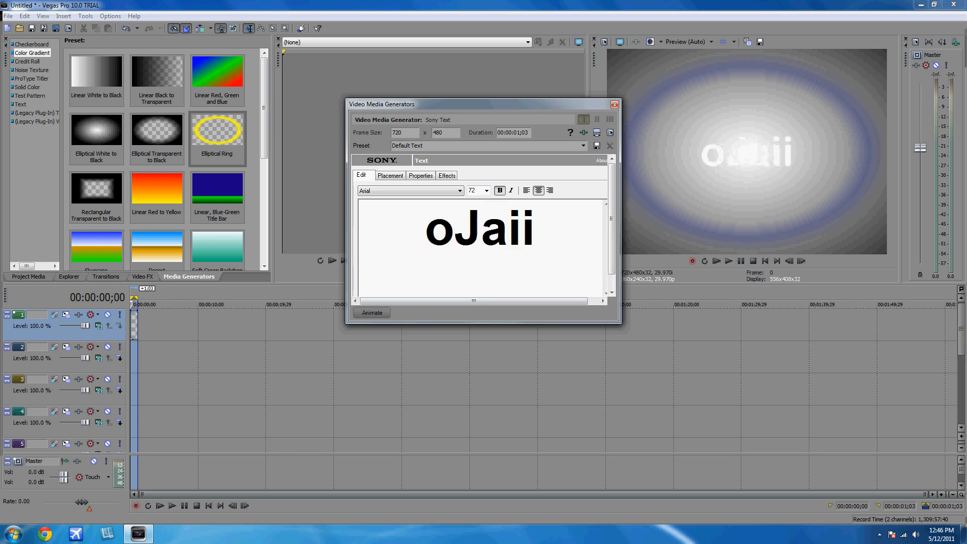
{"action": "type", "text": "LBreaK"}
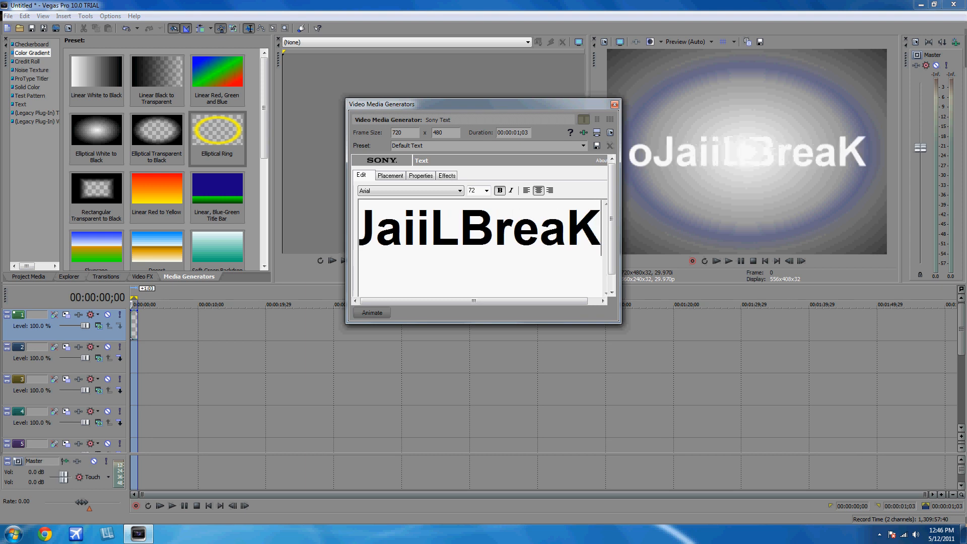
Step: Finish the title as oJaiiLBreaKz and set its text colour to red
{"action": "type", "text": "z"}
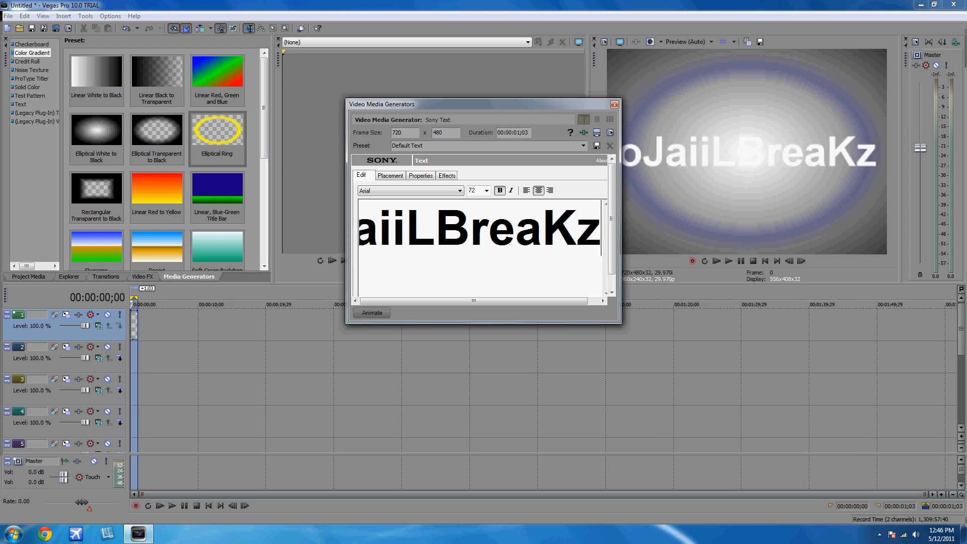
{"action": "left_click", "coordinate": [421, 175]}
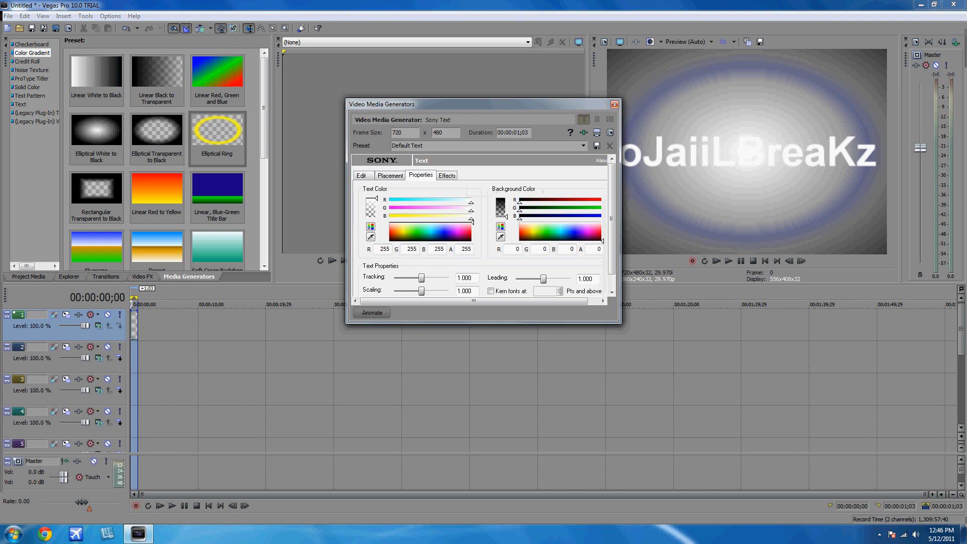
{"action": "left_click", "coordinate": [415, 229]}
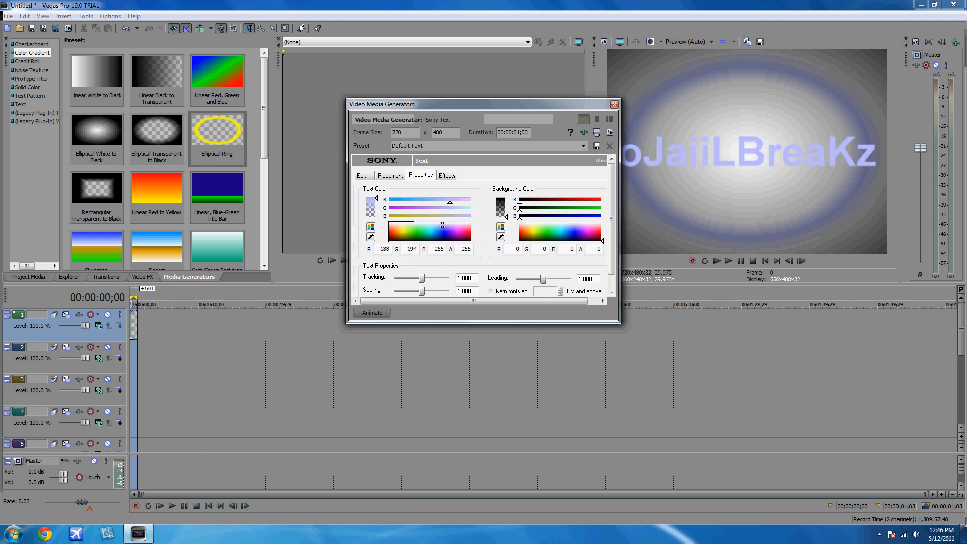
{"action": "left_click", "coordinate": [423, 238]}
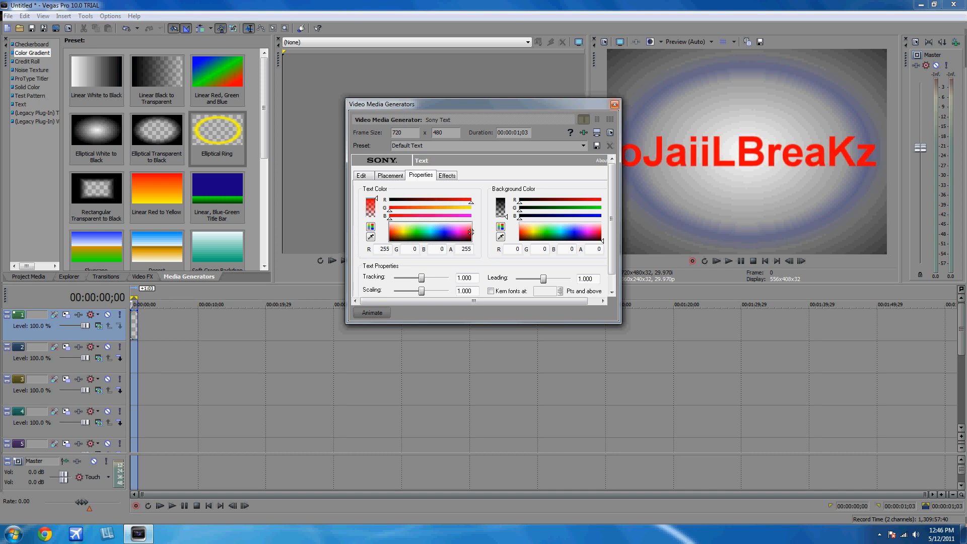
{"action": "left_click", "coordinate": [390, 175]}
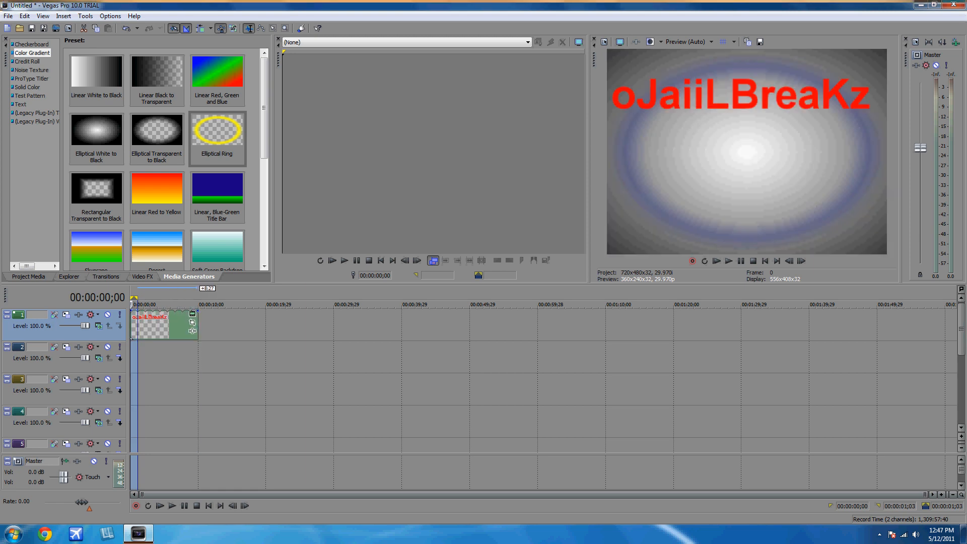
{"action": "mouse_move", "coordinate": [193, 331]}
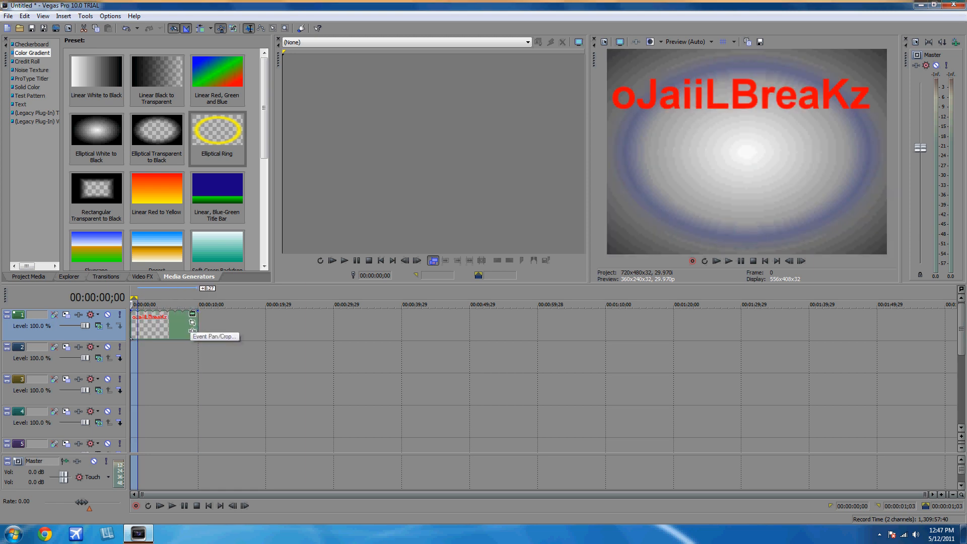
Step: Set the insertion point on the second track at about 1;29, just after the title starts
{"action": "left_click", "coordinate": [191, 330]}
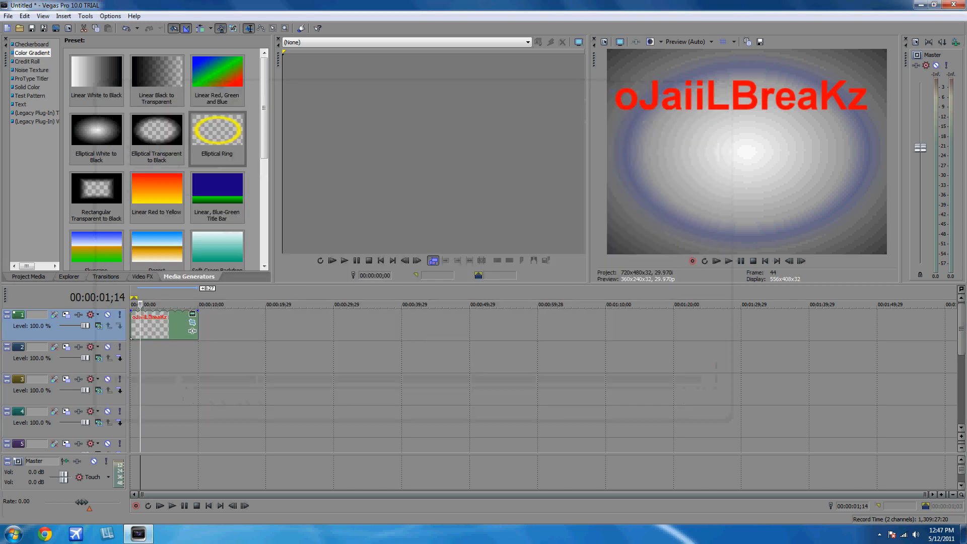
{"action": "left_click", "coordinate": [172, 505]}
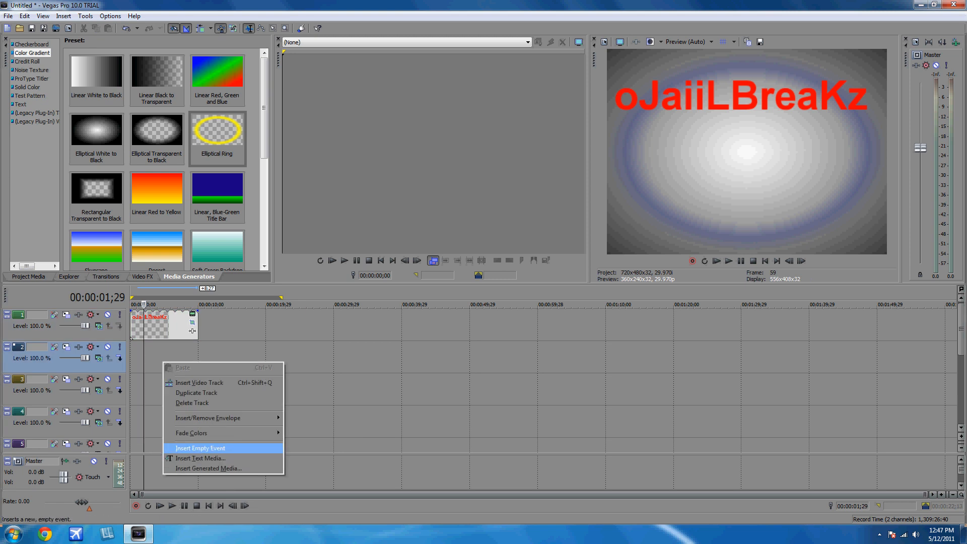
{"action": "mouse_move", "coordinate": [200, 458]}
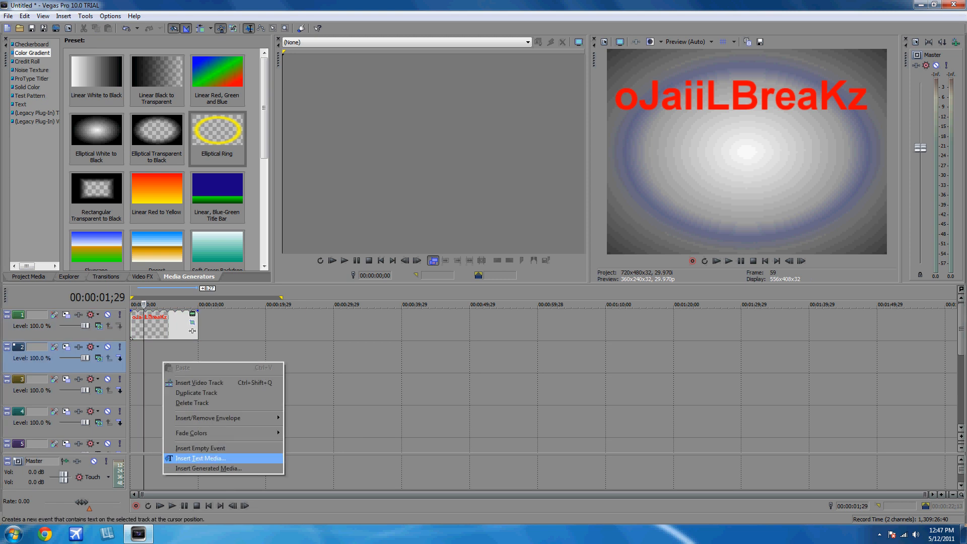
Step: Insert a text clip reading Unboxings on the second track and colour it green
{"action": "left_click", "coordinate": [200, 458]}
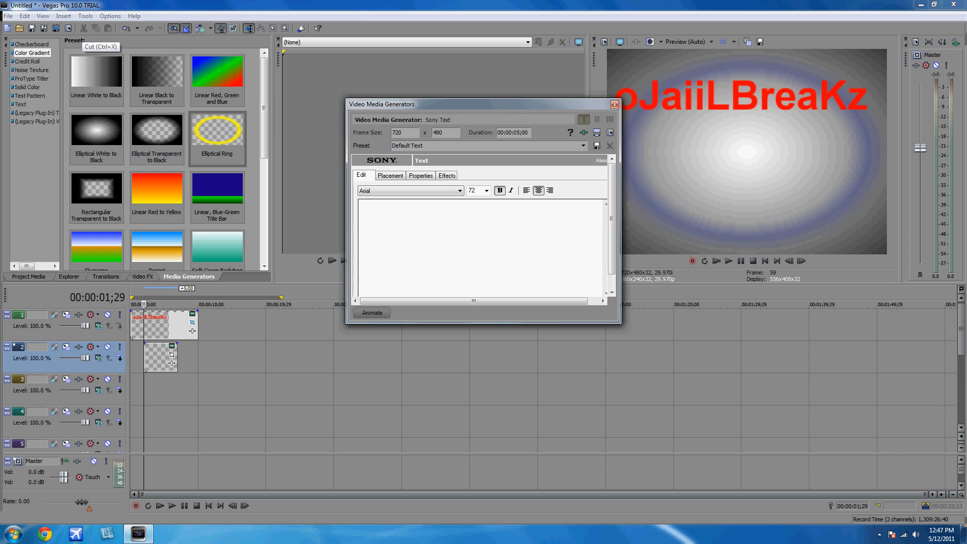
{"action": "left_click", "coordinate": [480, 228]}
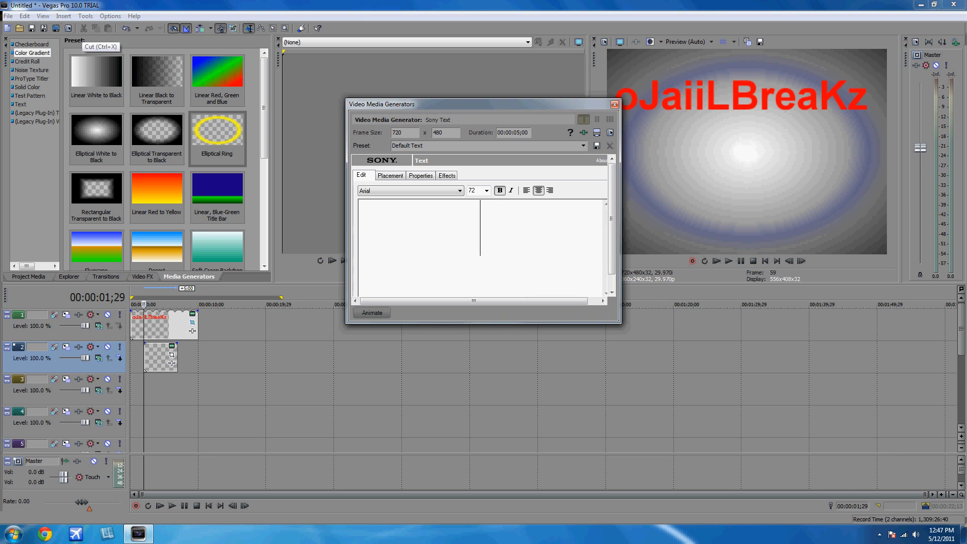
{"action": "type", "text": "U"}
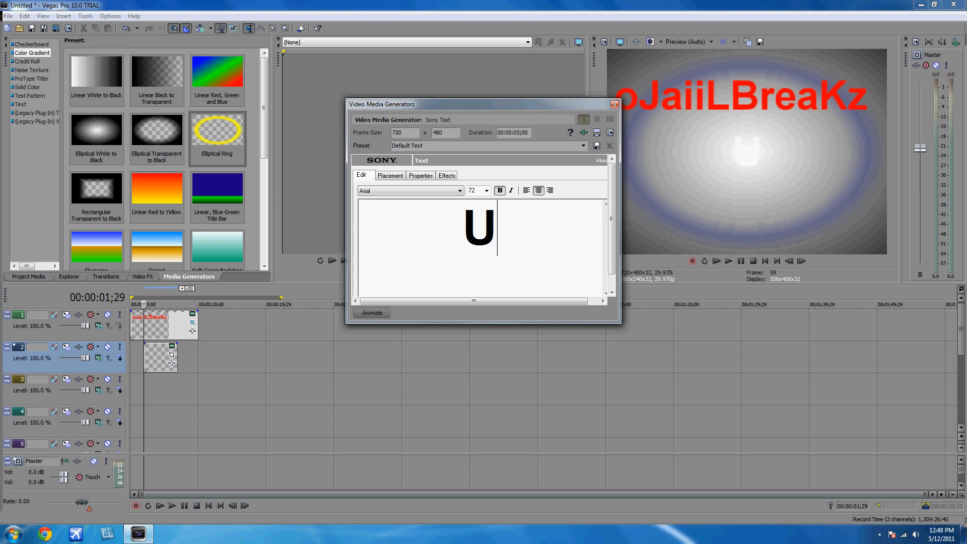
{"action": "type", "text": "nbox"}
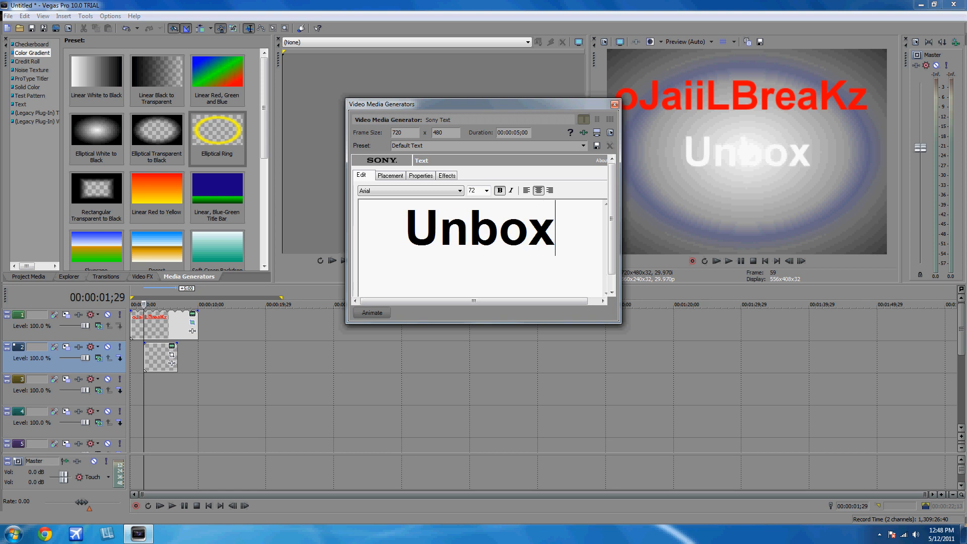
{"action": "type", "text": "ings"}
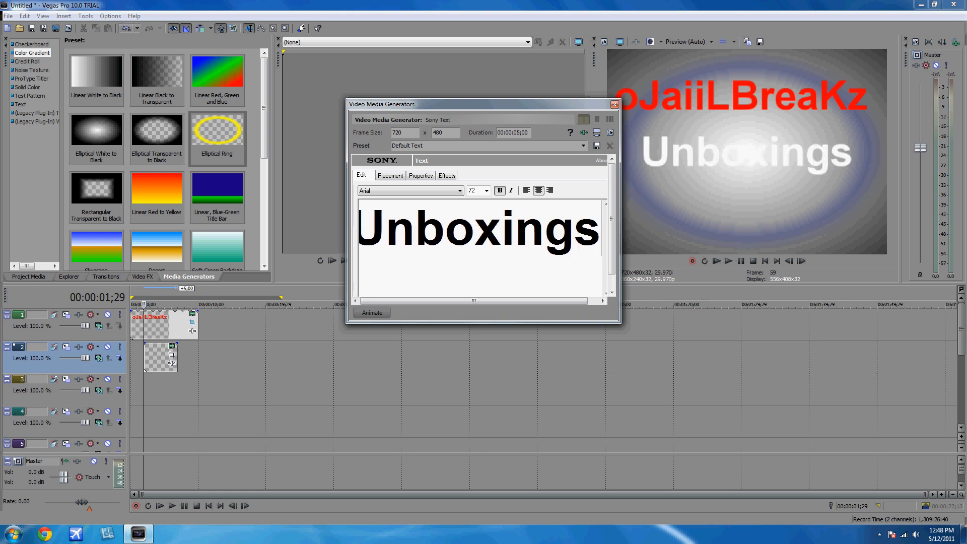
{"action": "left_click", "coordinate": [420, 176]}
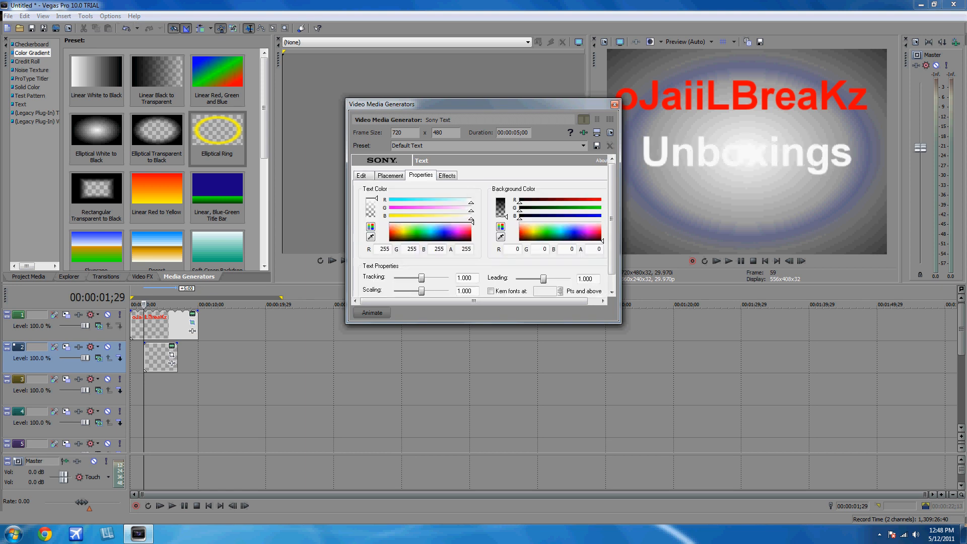
{"action": "left_click", "coordinate": [614, 104]}
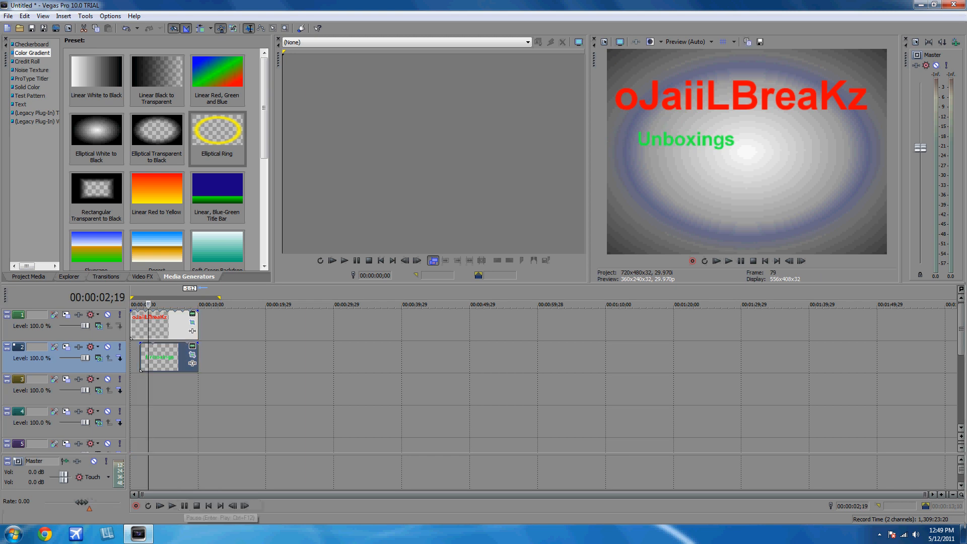
Step: Insert a text event on track 3 containing a bar character, coloured yellow, and close it
{"action": "right_click", "coordinate": [173, 378]}
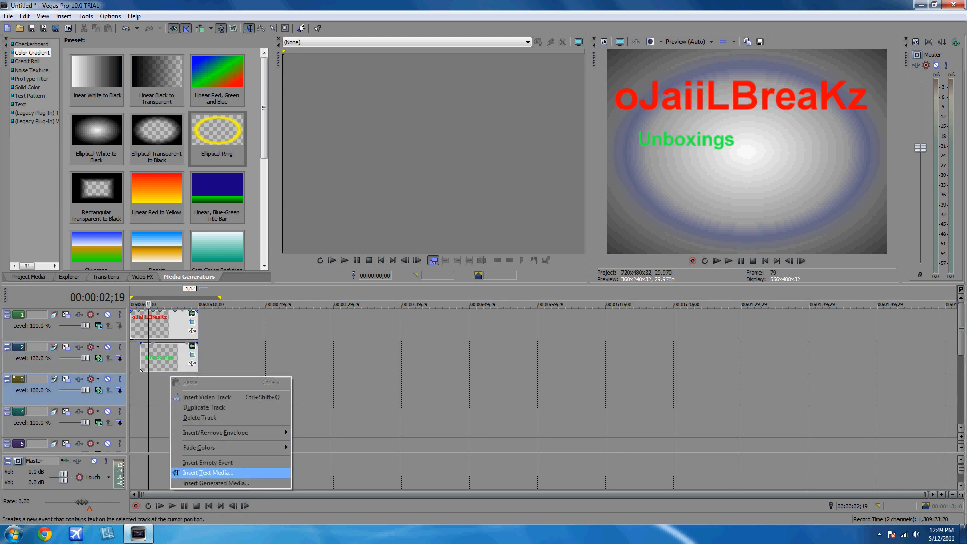
{"action": "left_click", "coordinate": [208, 472]}
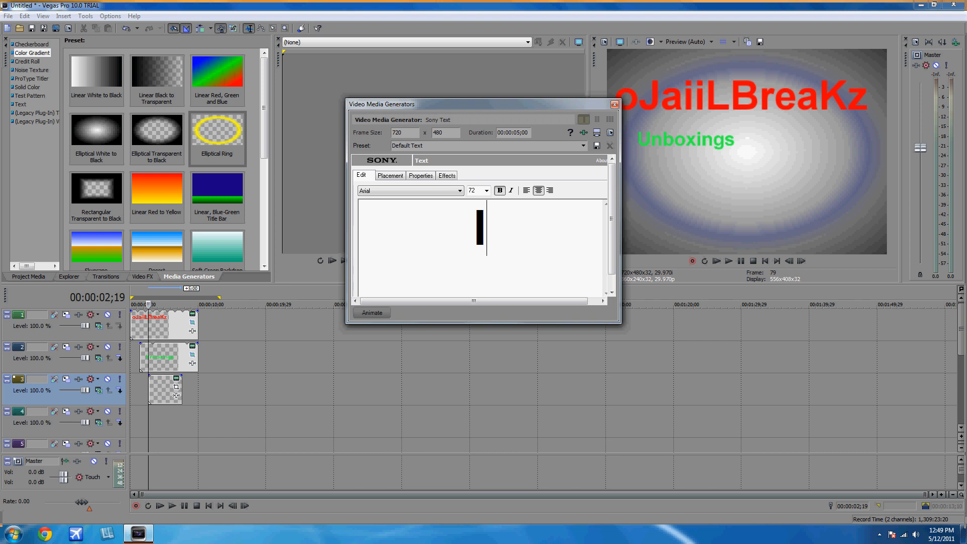
{"action": "left_click", "coordinate": [390, 175]}
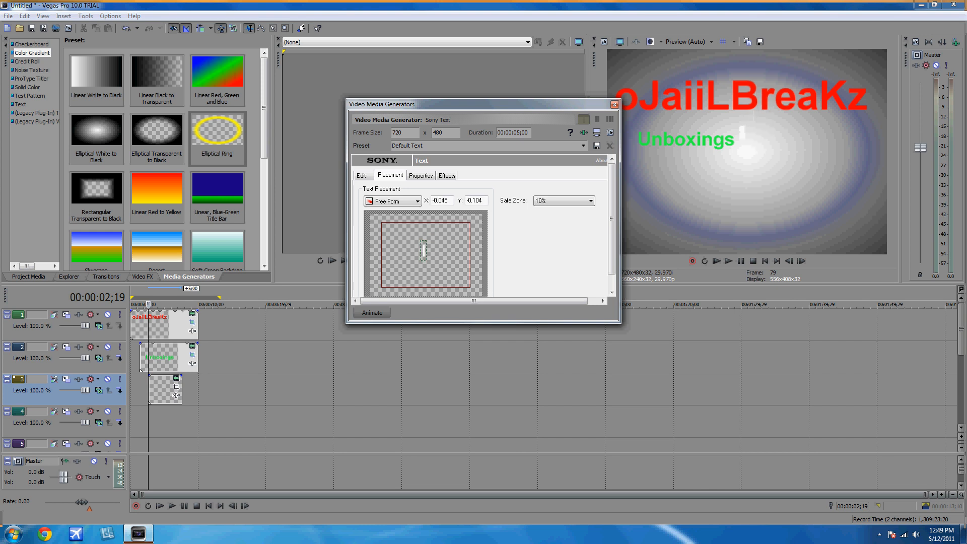
{"action": "left_click", "coordinate": [420, 176]}
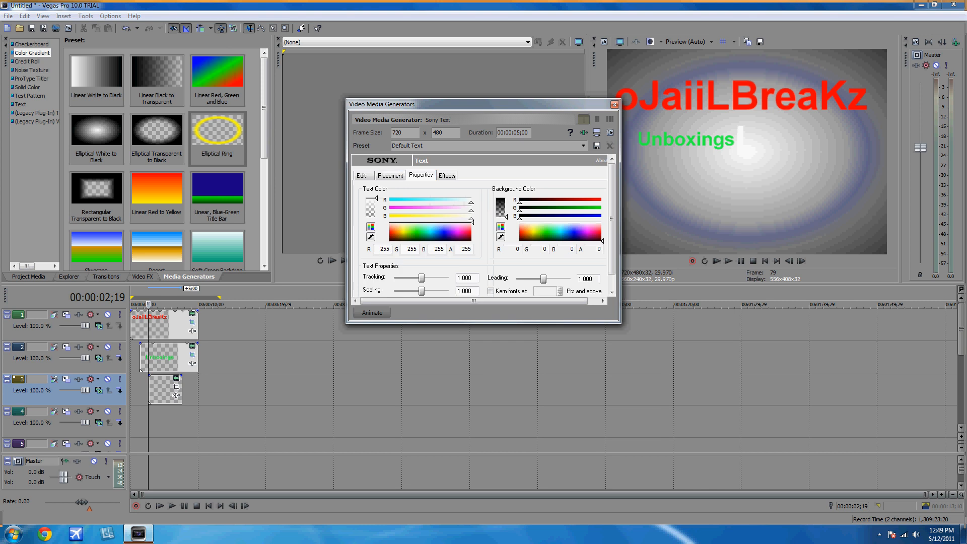
{"action": "left_click", "coordinate": [402, 232]}
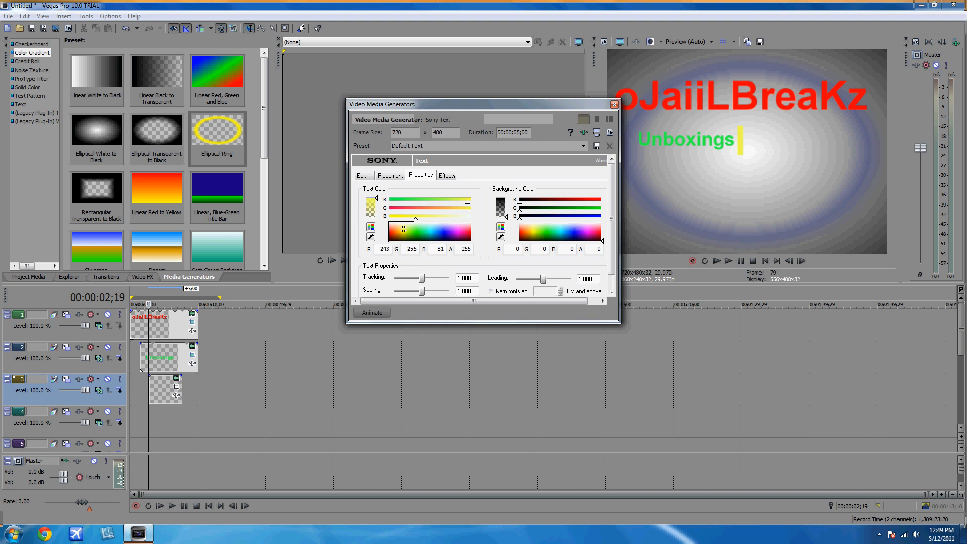
{"action": "left_click", "coordinate": [615, 104]}
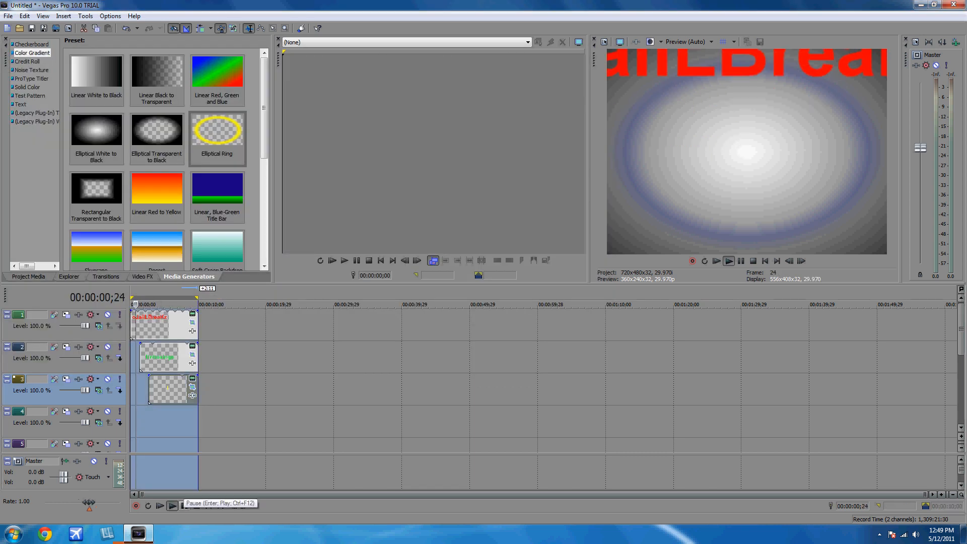
Step: Insert a 'Tutorials' text event on track 4 with text colour R0 G232 B255
{"action": "left_click", "coordinate": [344, 260]}
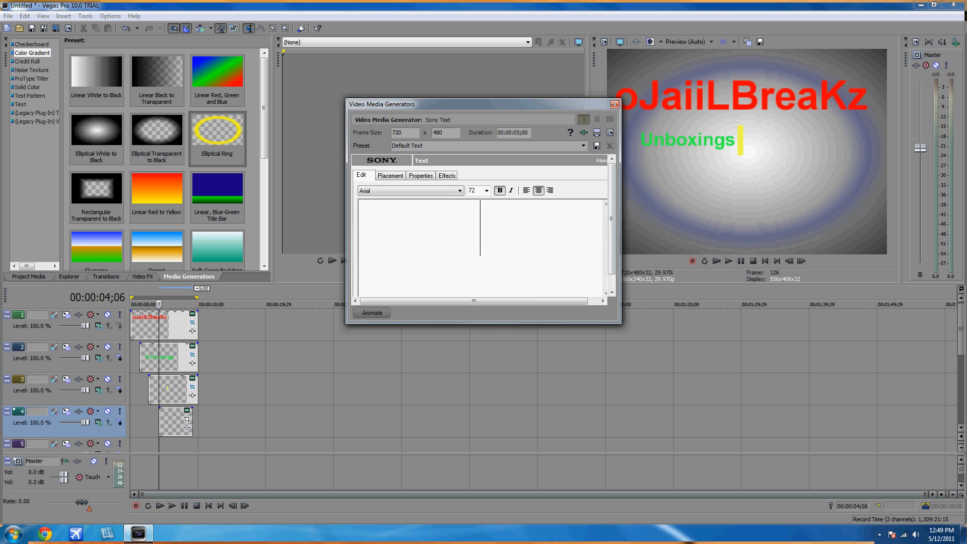
{"action": "type", "text": "Tu"}
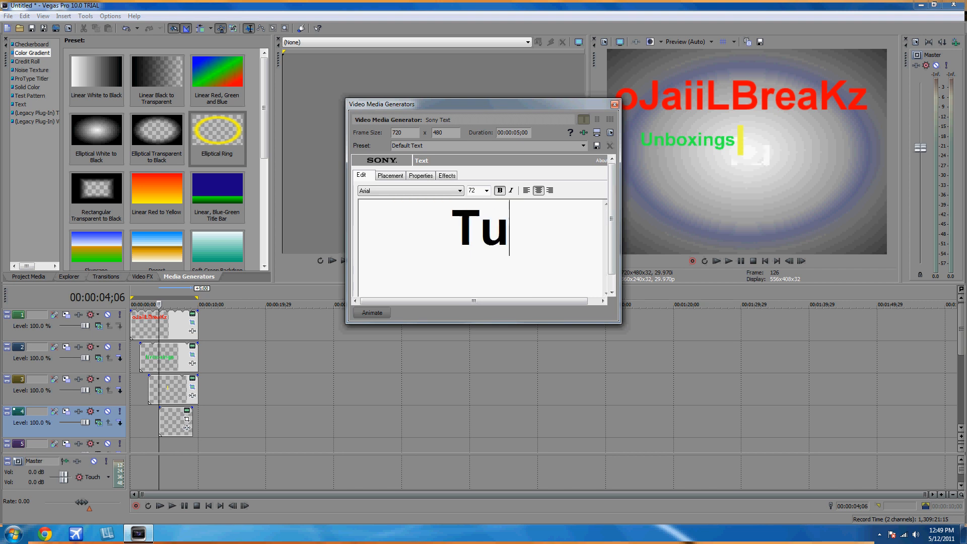
{"action": "type", "text": "toria"}
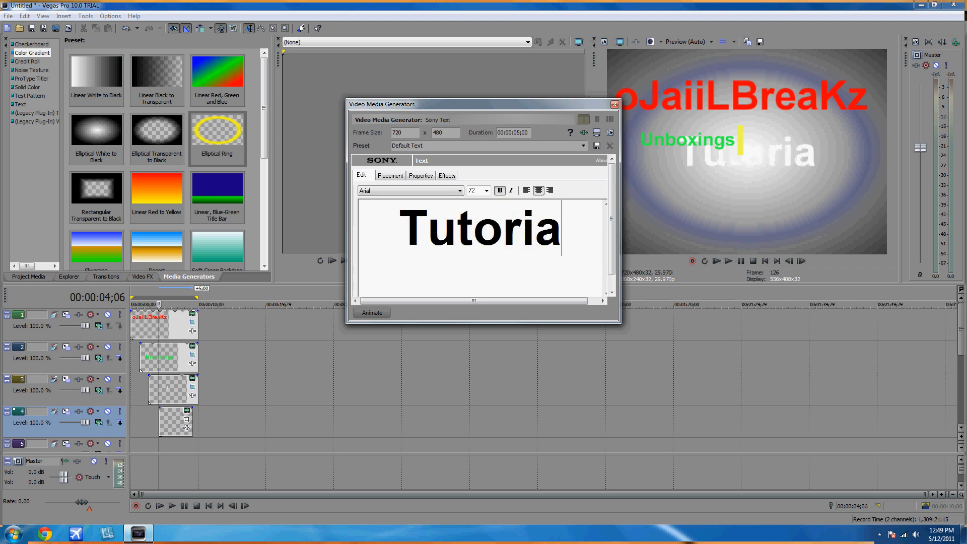
{"action": "type", "text": "ls"}
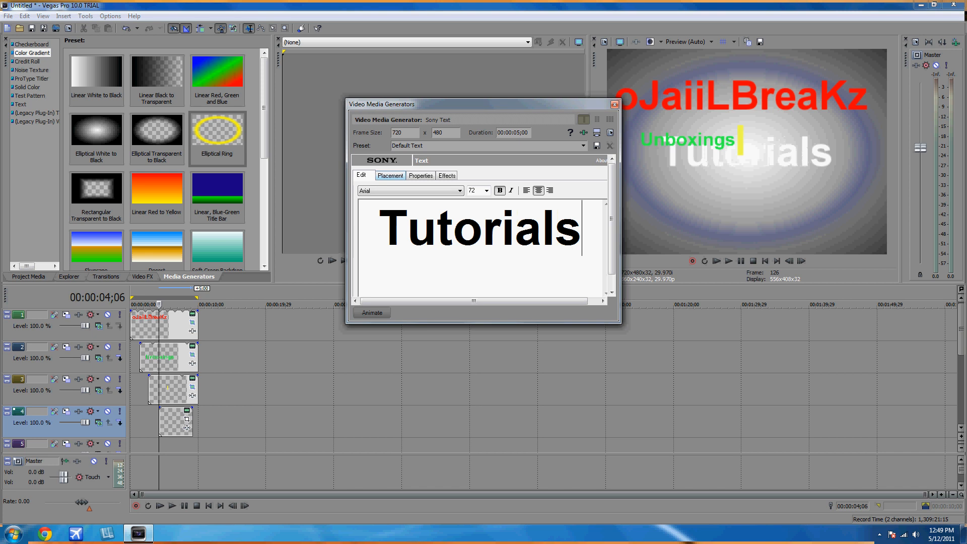
{"action": "left_click", "coordinate": [419, 175]}
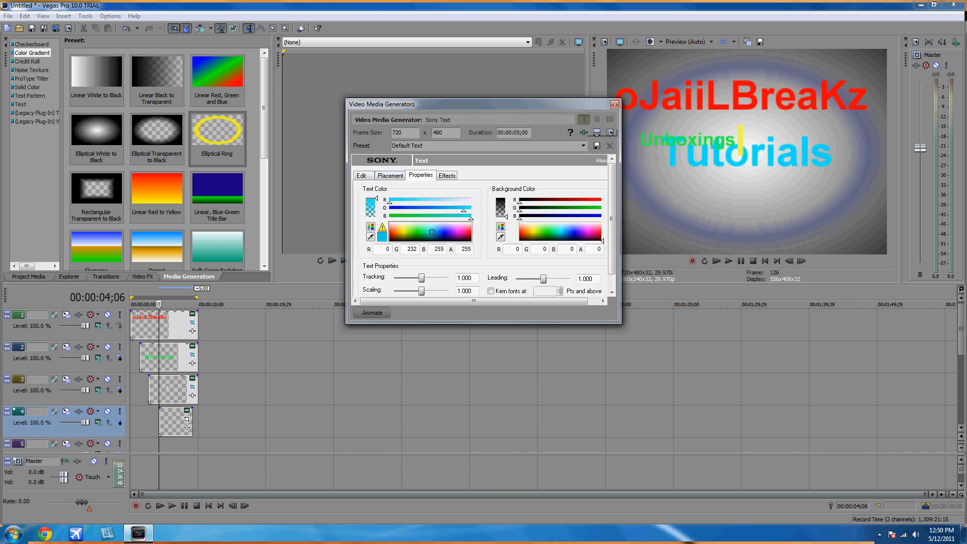
{"action": "left_click", "coordinate": [615, 104]}
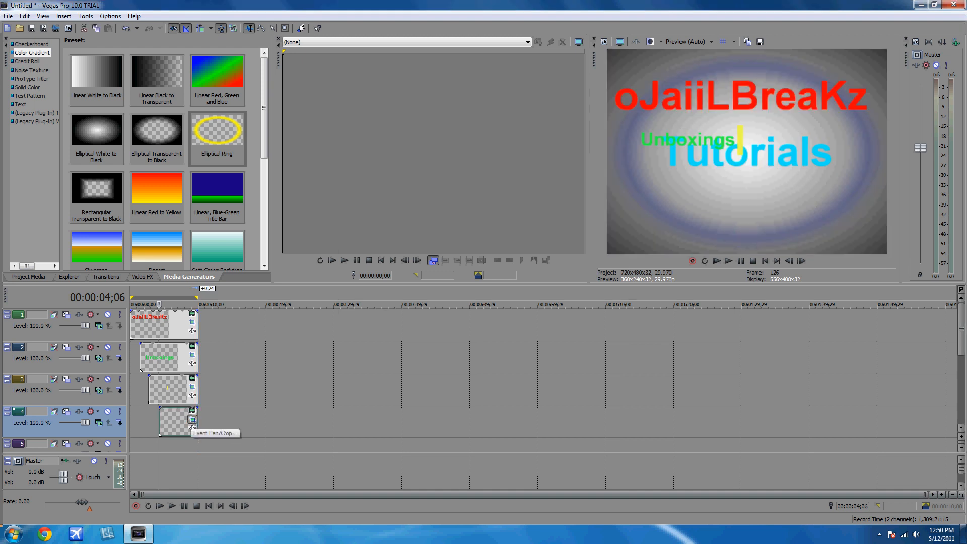
Step: Use Event Pan/Crop to shift Tutorials right of the yellow bar, level with Unboxings
{"action": "left_click", "coordinate": [193, 420]}
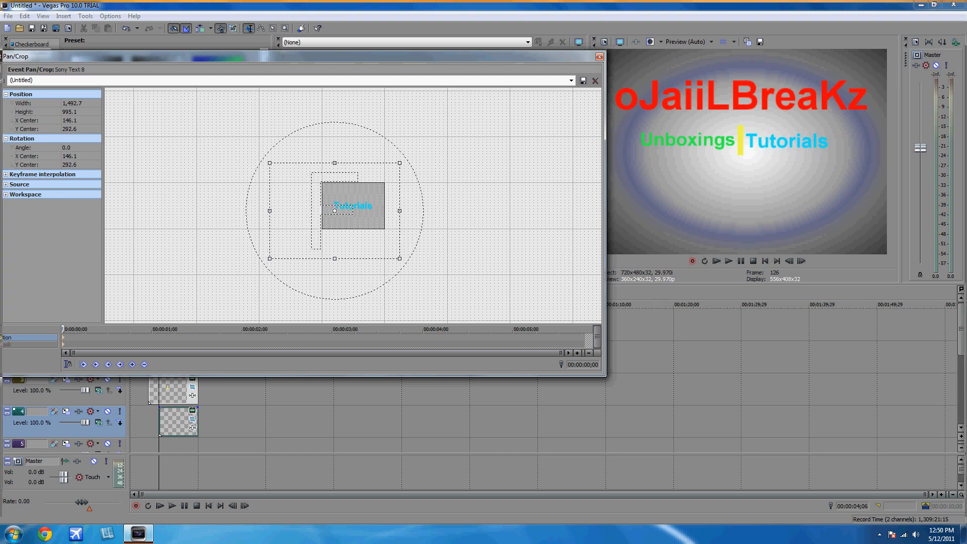
{"action": "left_click_drag", "start_coordinate": [335, 207], "coordinate": [334, 214]}
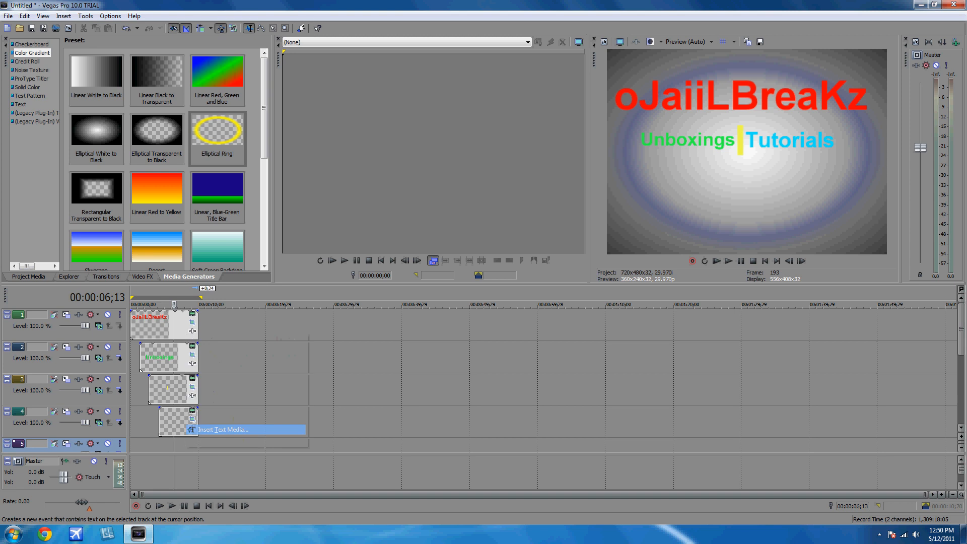
Step: Insert a 'Giveaways' text event on track 5 with blue text colour R22 G0 B255
{"action": "left_click", "coordinate": [223, 429]}
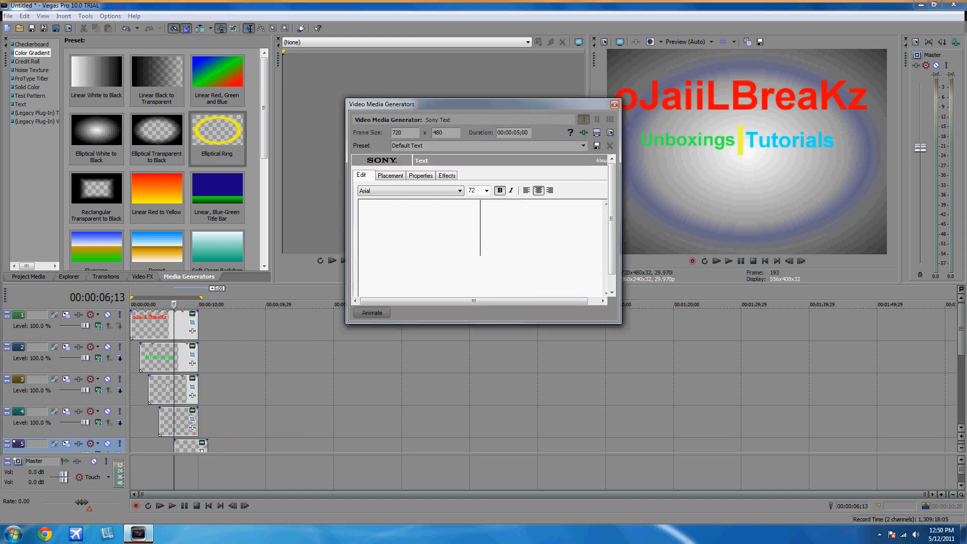
{"action": "type", "text": "Giv"}
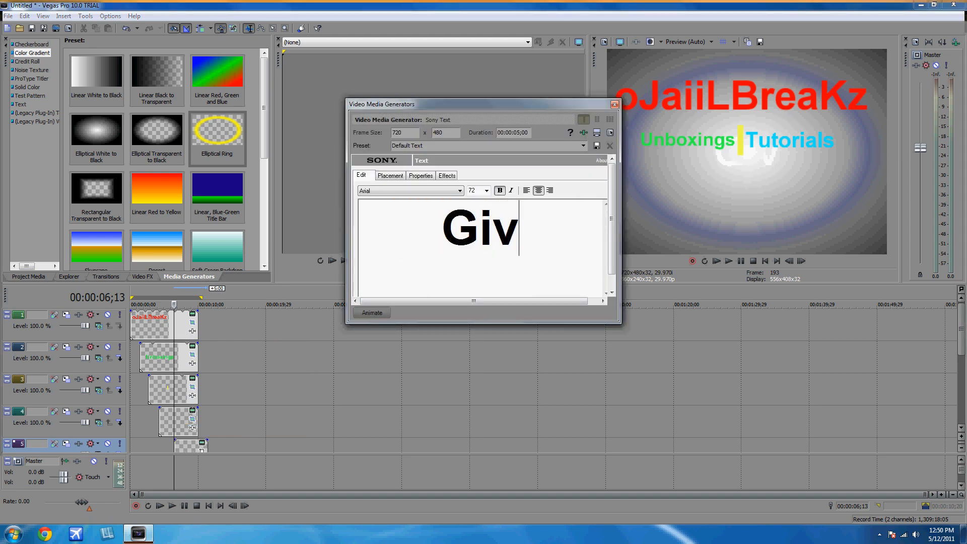
{"action": "type", "text": "eaway"}
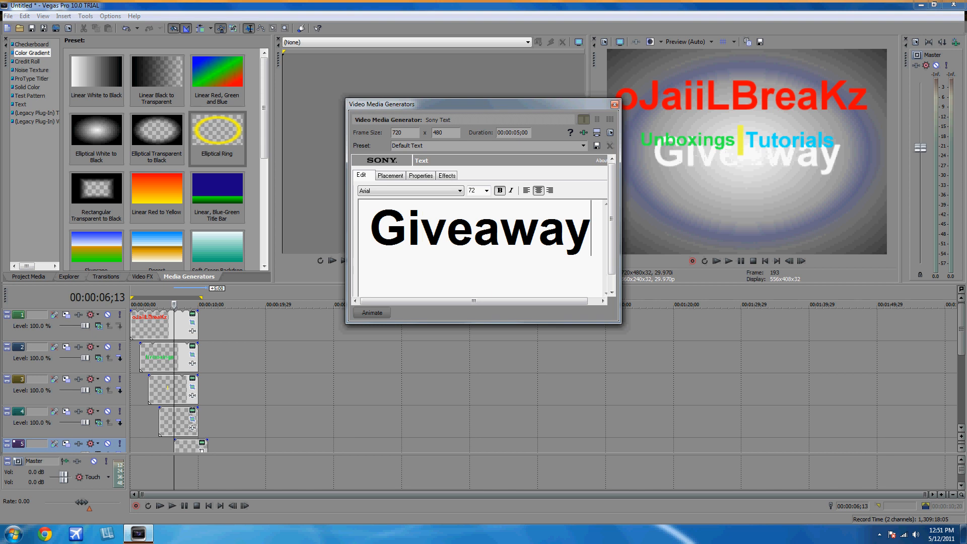
{"action": "type", "text": "s"}
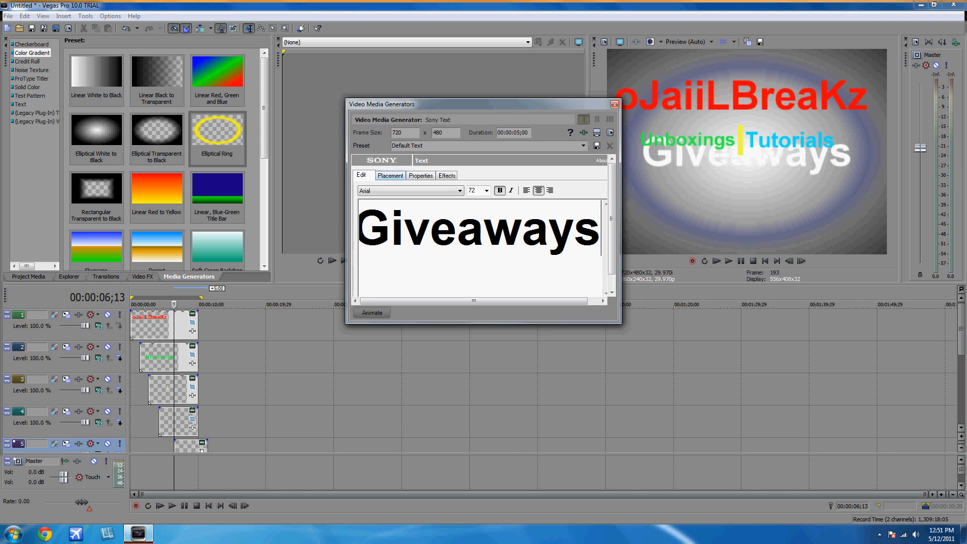
{"action": "left_click", "coordinate": [420, 175]}
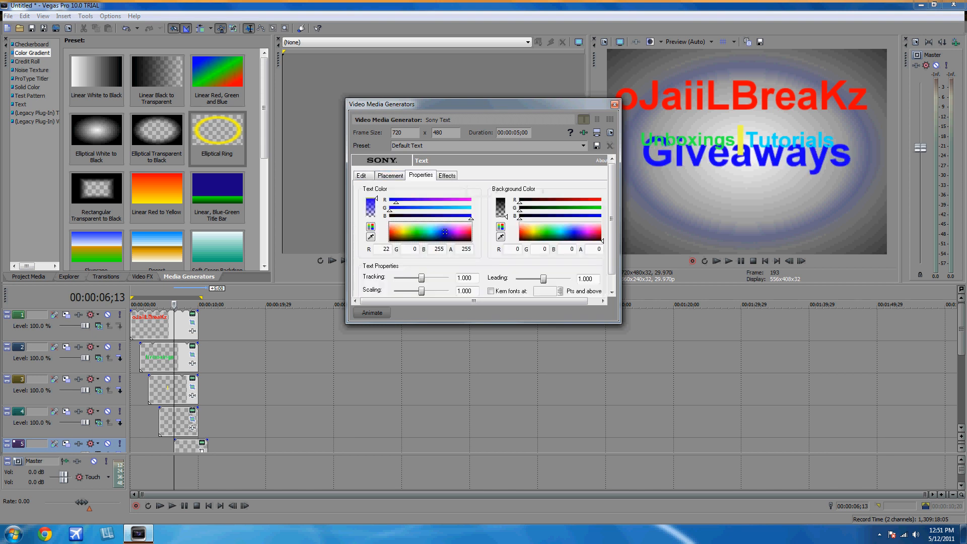
{"action": "left_click", "coordinate": [614, 104]}
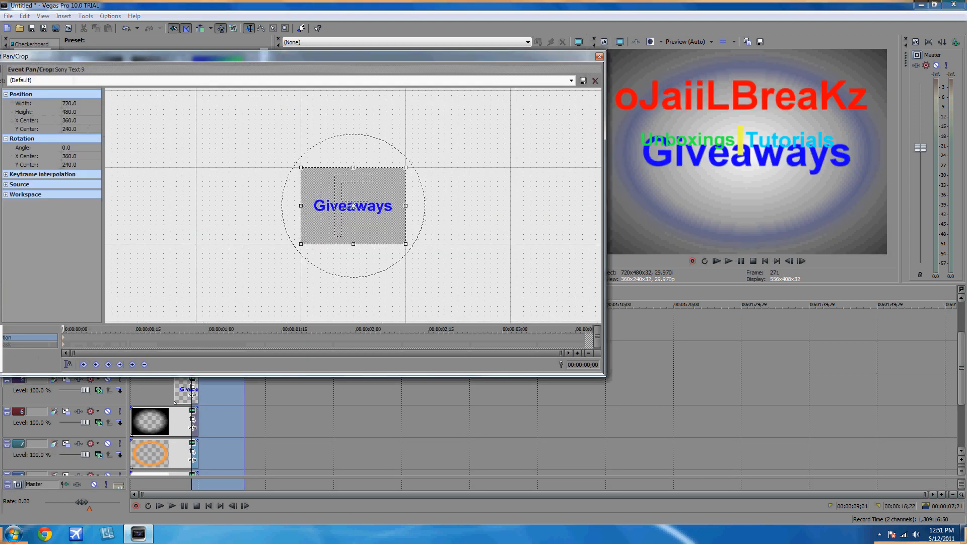
Step: In Event Pan/Crop, shrink Giveaways and centre it beneath Unboxings and Tutorials
{"action": "left_click_drag", "start_coordinate": [353, 206], "coordinate": [353, 166]}
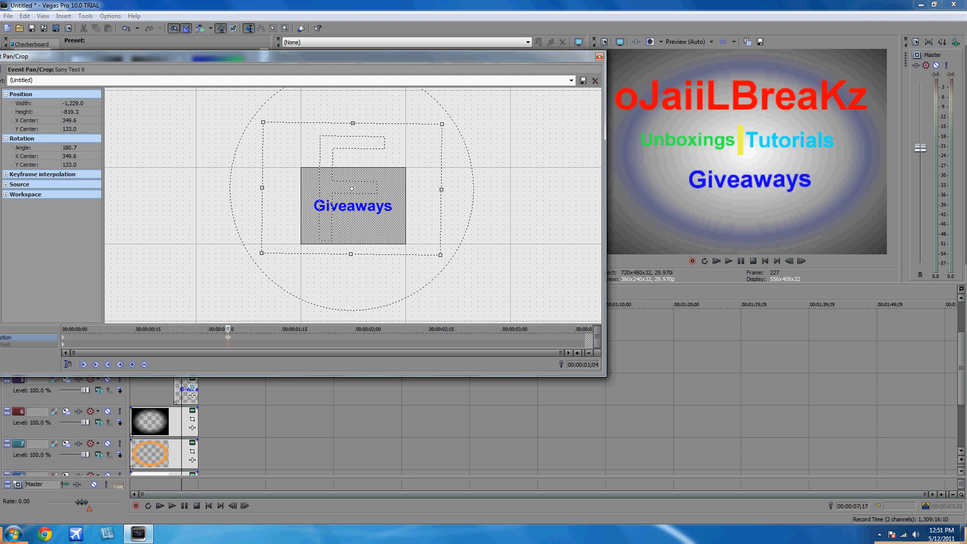
{"action": "left_click_drag", "start_coordinate": [351, 188], "coordinate": [357, 190]}
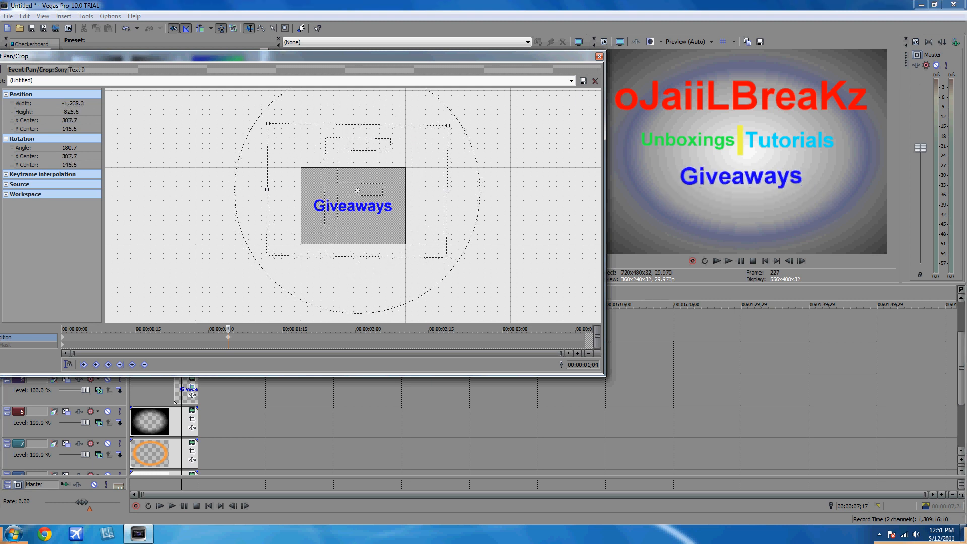
{"action": "left_click", "coordinate": [595, 81]}
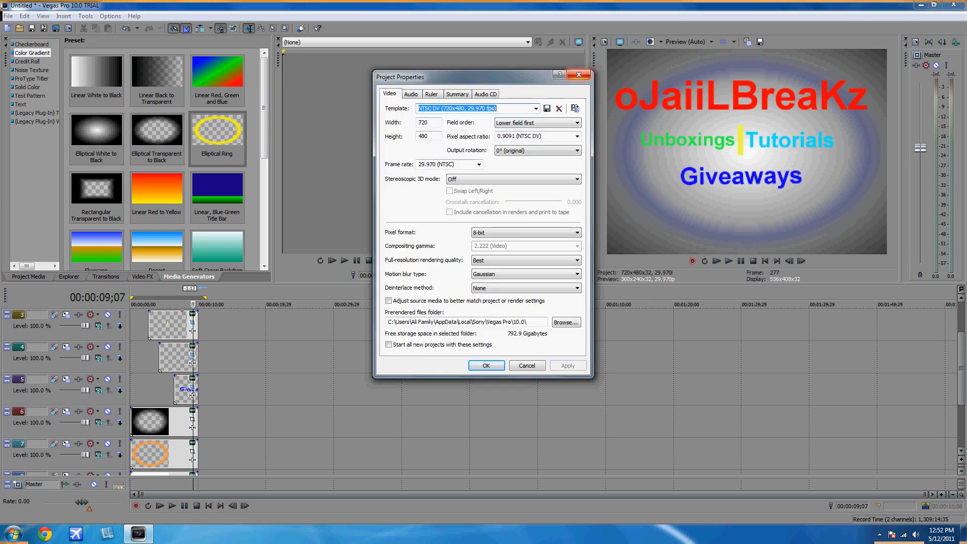
Step: In Project Properties choose the HD 1080-60i (1920x1080, 29.970 fps) template, apply and confirm
{"action": "left_click", "coordinate": [486, 365]}
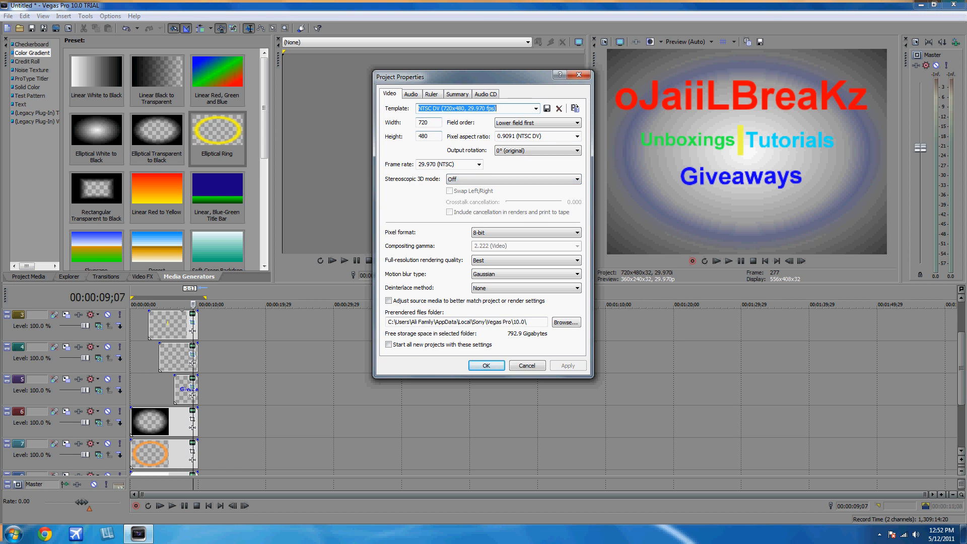
{"action": "left_click", "coordinate": [536, 107]}
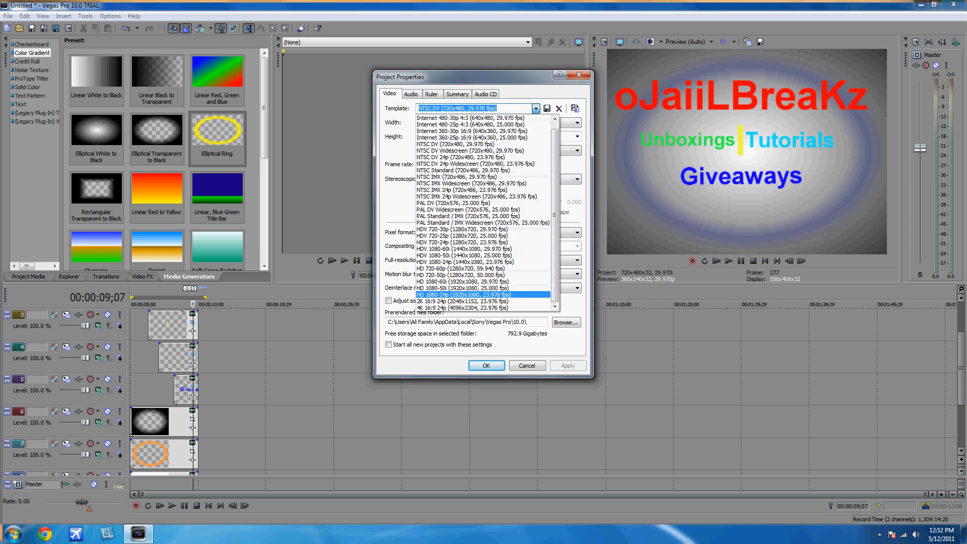
{"action": "left_click", "coordinate": [482, 289]}
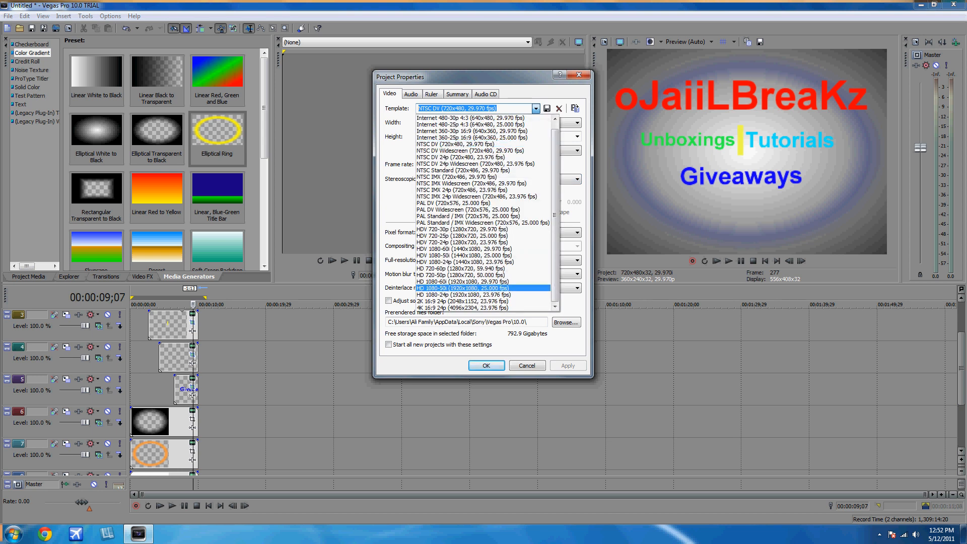
{"action": "left_click", "coordinate": [481, 281]}
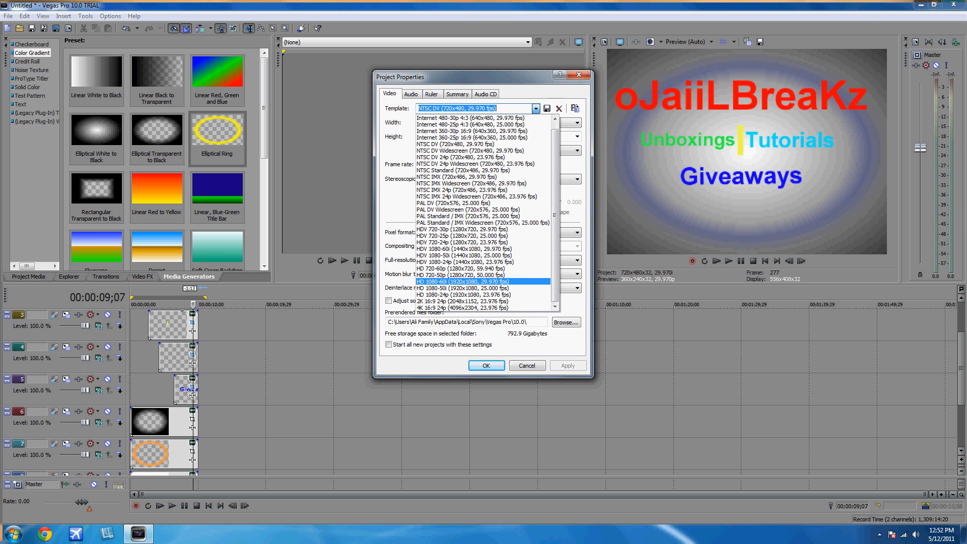
{"action": "left_click", "coordinate": [471, 282]}
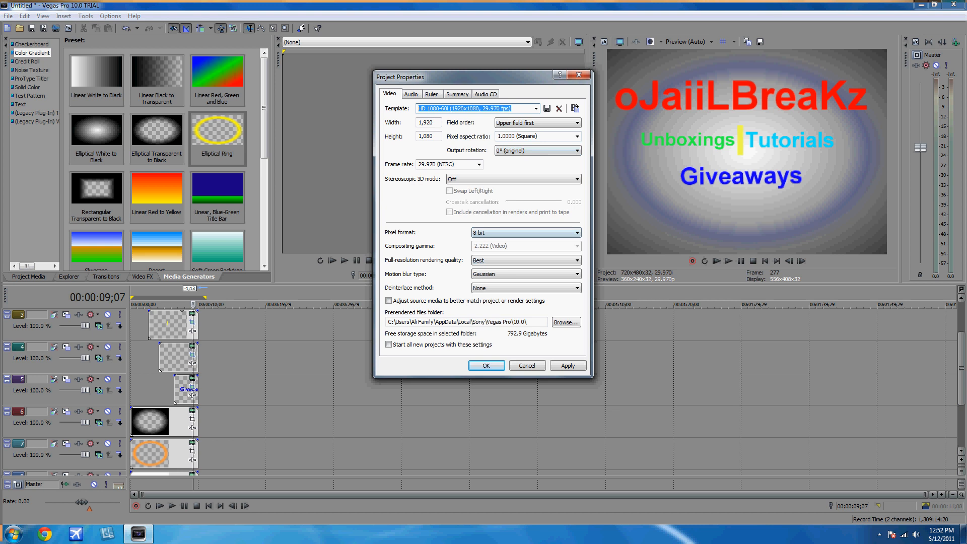
{"action": "left_click", "coordinate": [410, 92]}
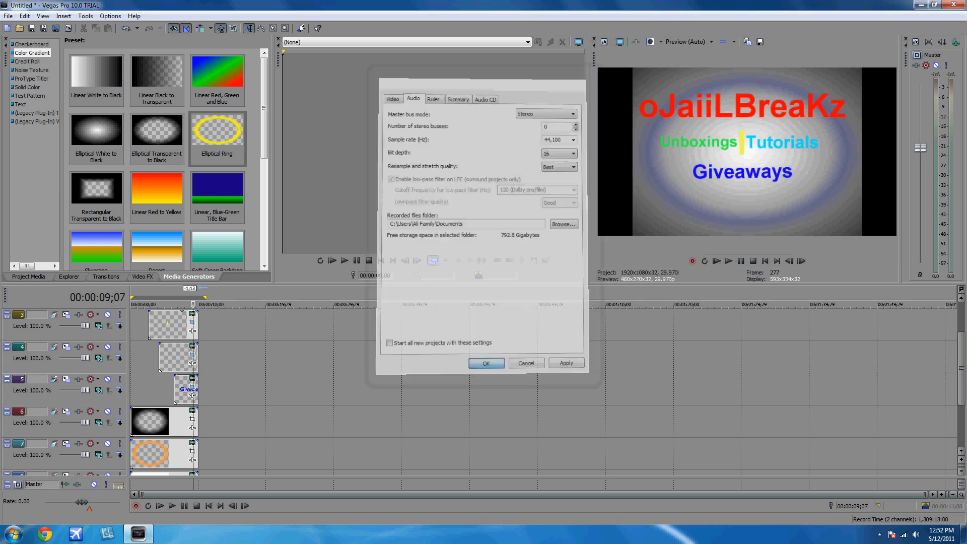
{"action": "left_click", "coordinate": [486, 363]}
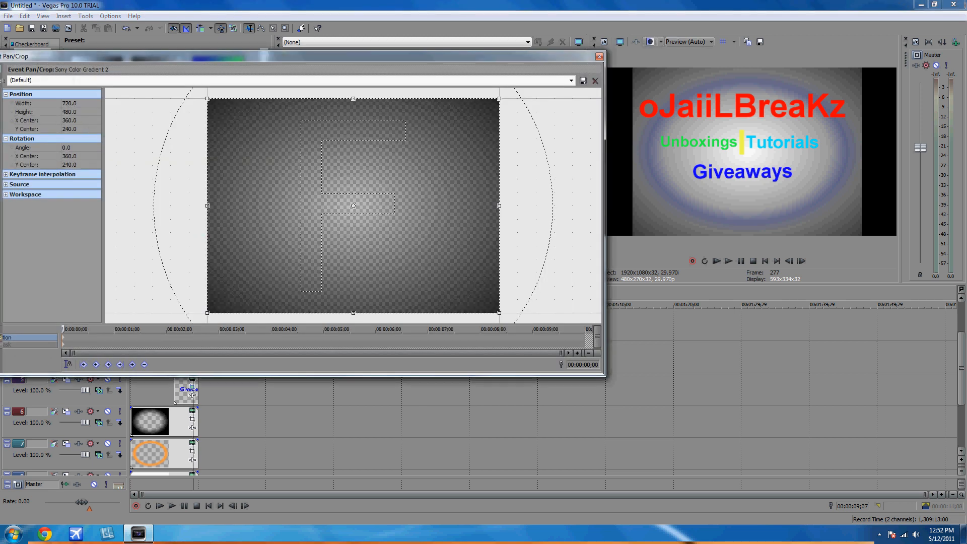
Step: Try the 16:9 widescreen preset on the ring gradient's Pan/Crop, revert to Default, then bring up Snagit
{"action": "left_click", "coordinate": [568, 81]}
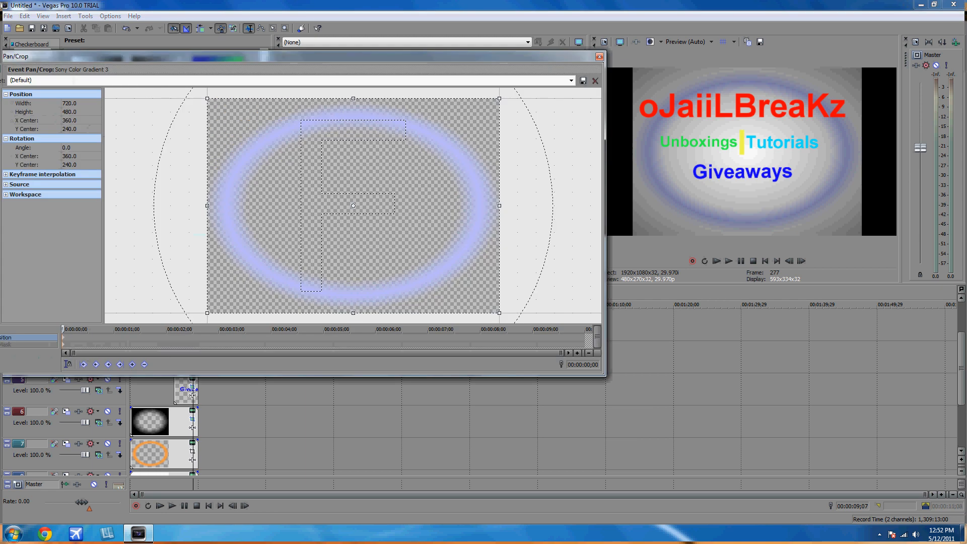
{"action": "left_click", "coordinate": [569, 80]}
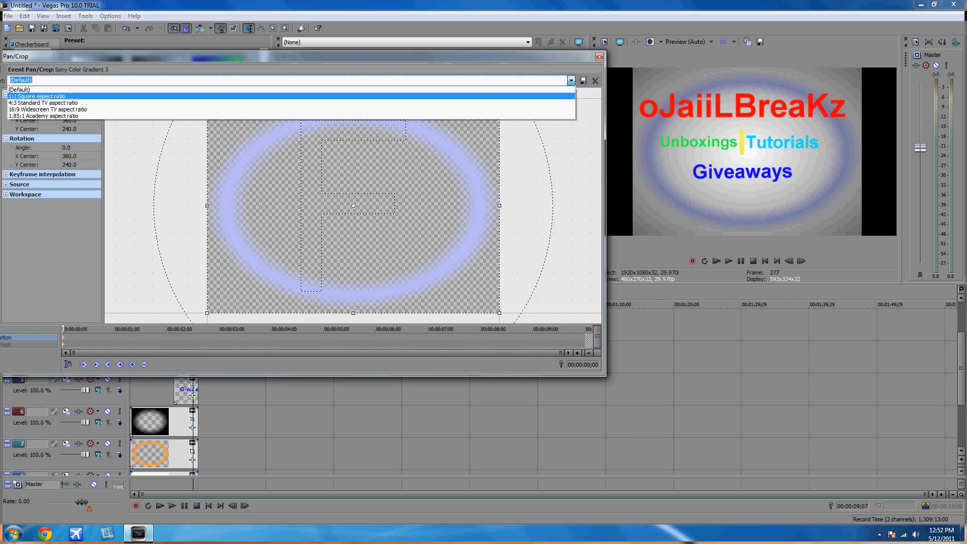
{"action": "left_click", "coordinate": [49, 109]}
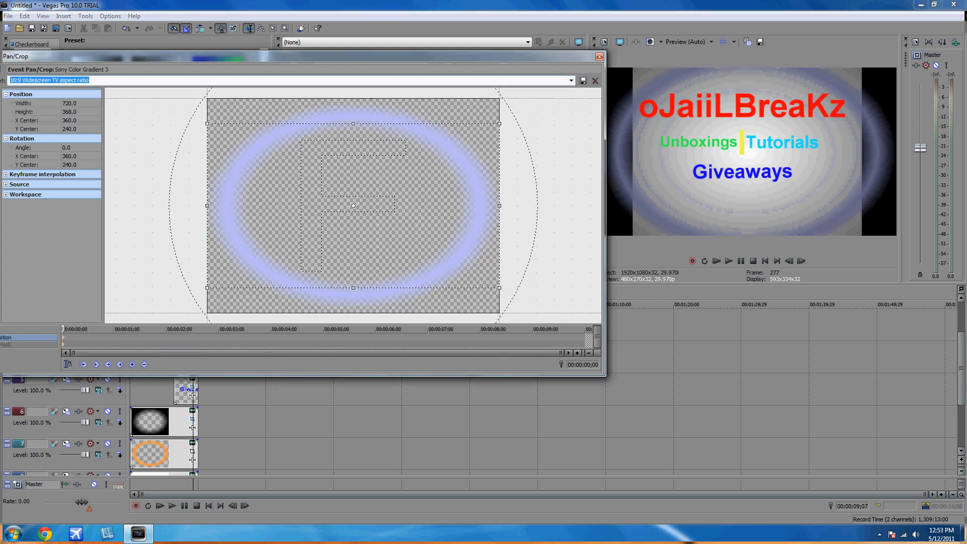
{"action": "left_click", "coordinate": [569, 81]}
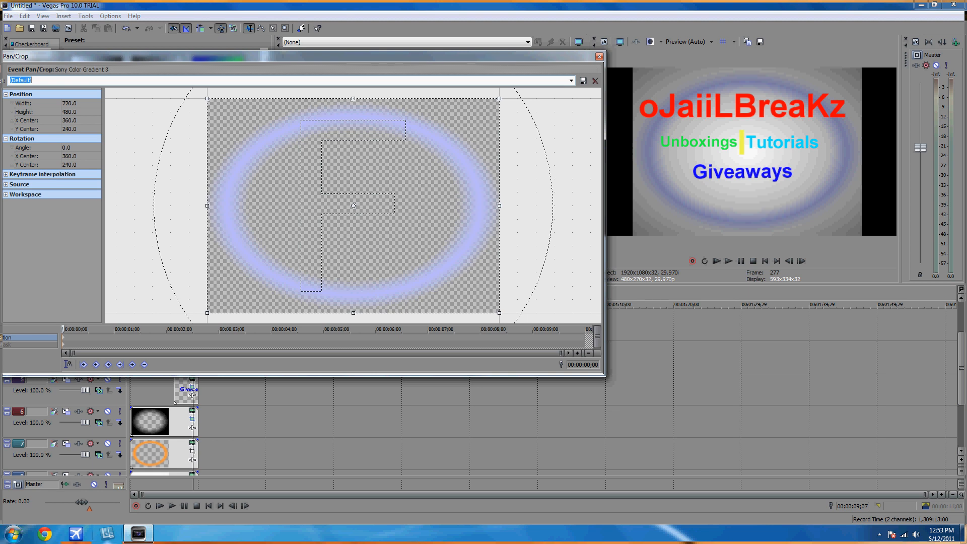
{"action": "left_click", "coordinate": [138, 535]}
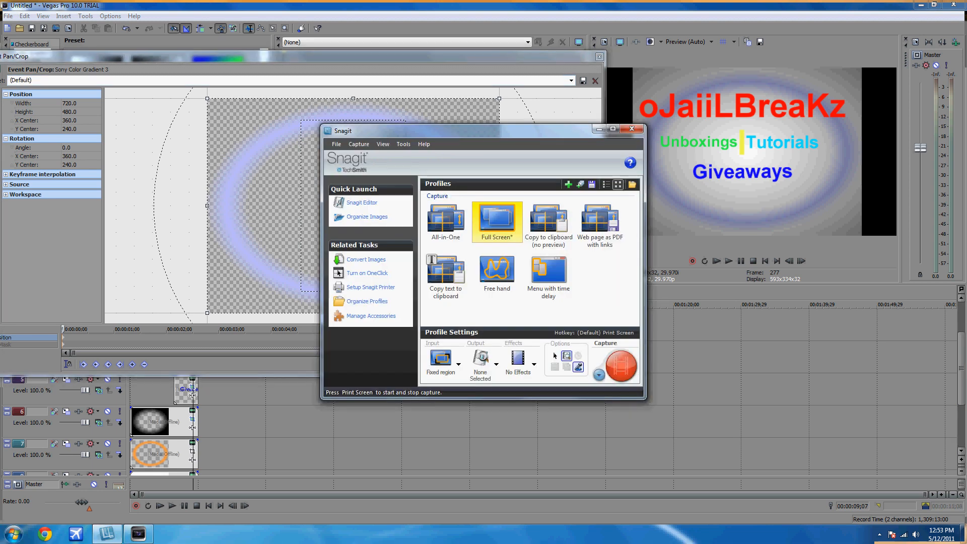
{"action": "mouse_move", "coordinate": [621, 364]}
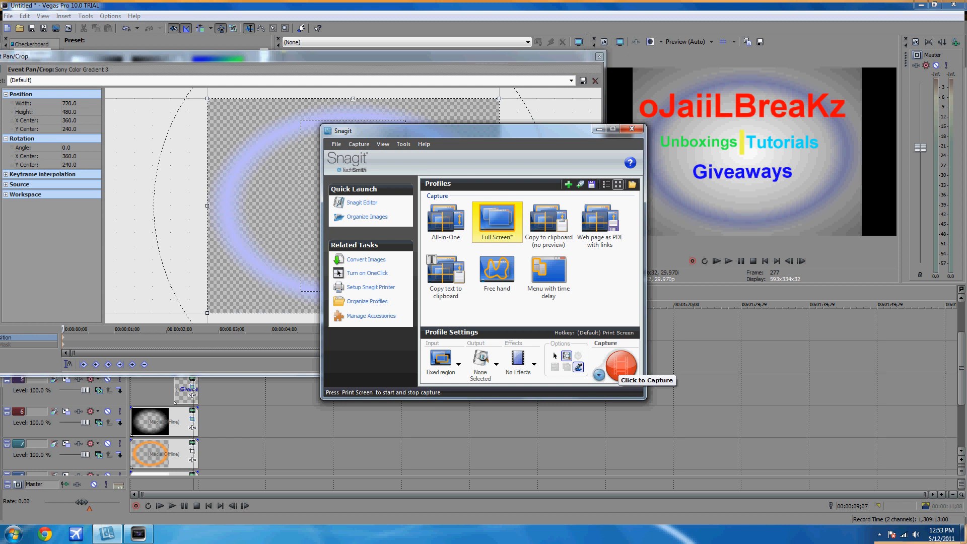